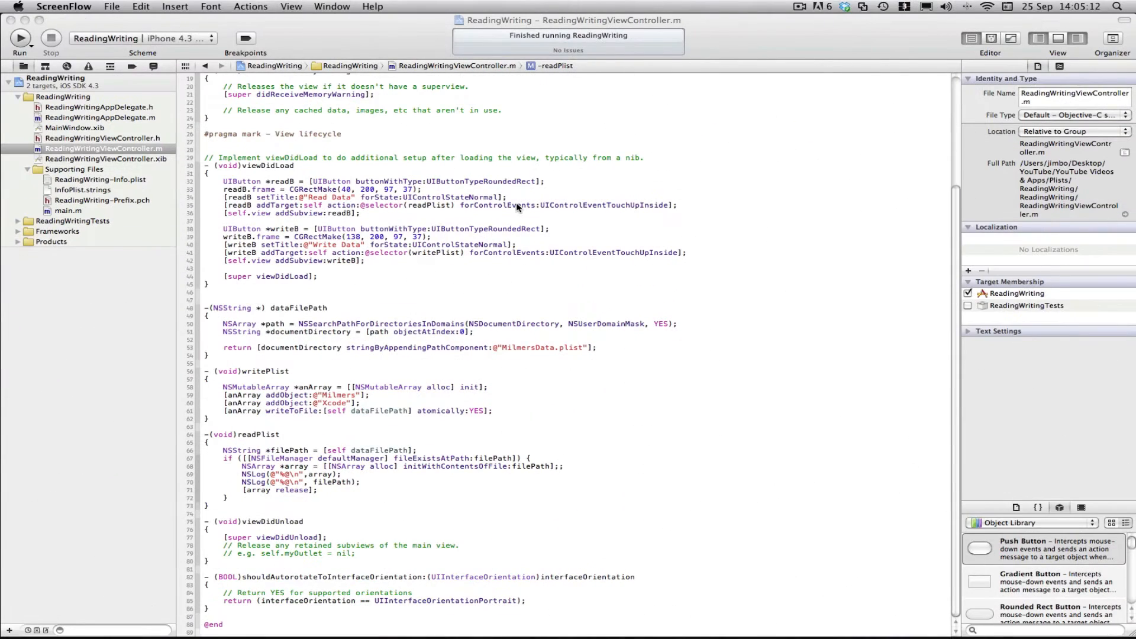
mouse_move(445, 145)
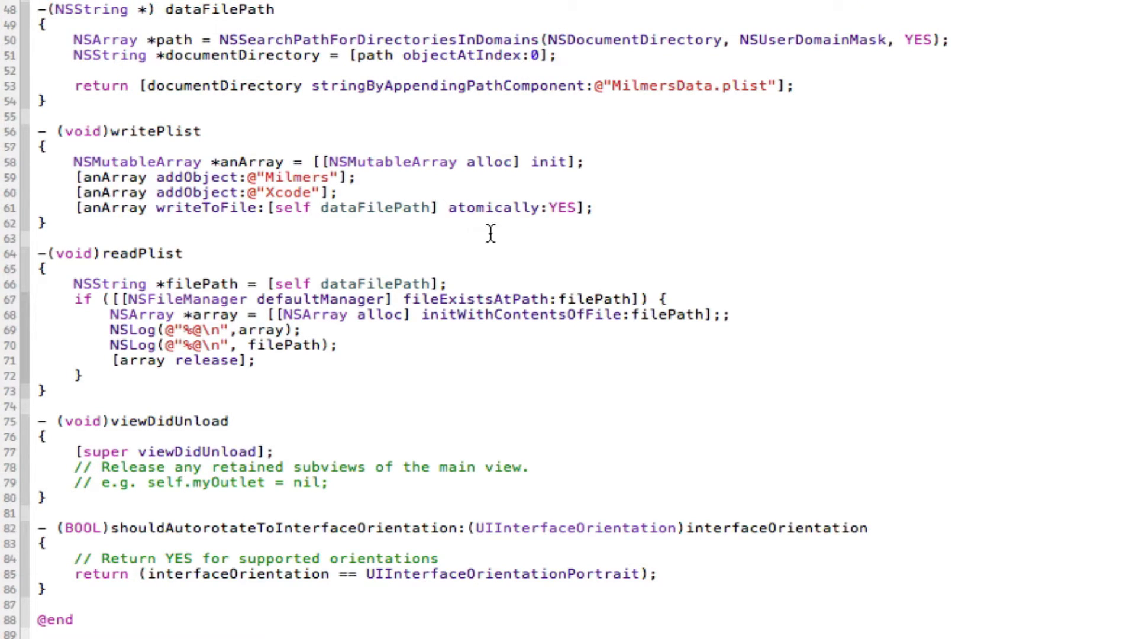
Delete the duplicate semicolon on line 68 and inspect the array line and filePath variable.
double_click(660, 86)
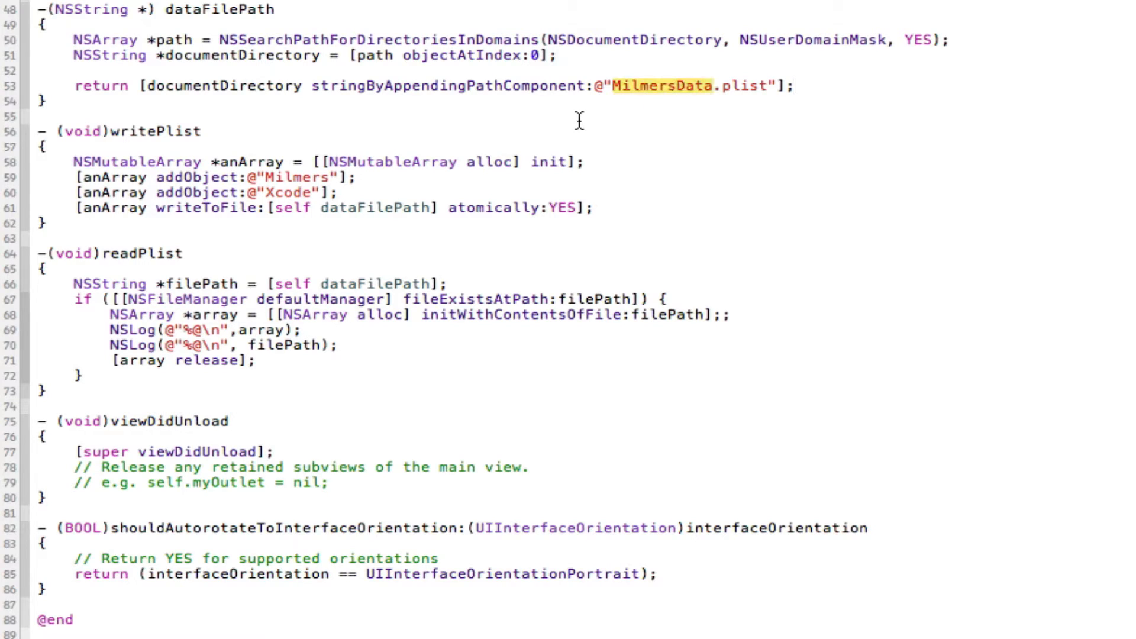
mouse_move(670, 86)
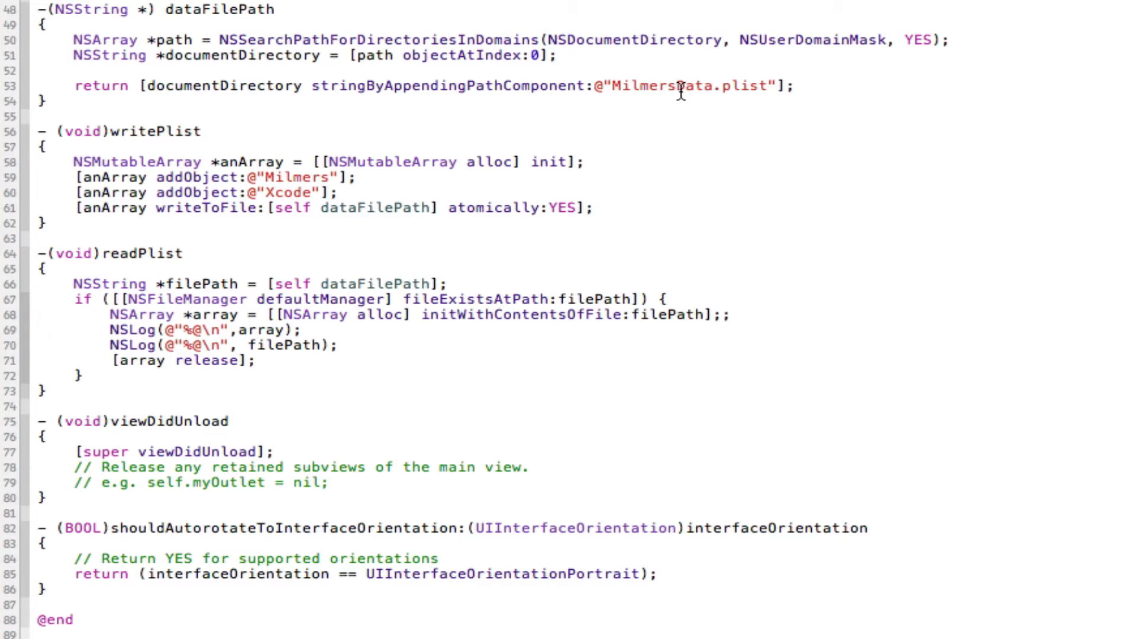
double_click(658, 85)
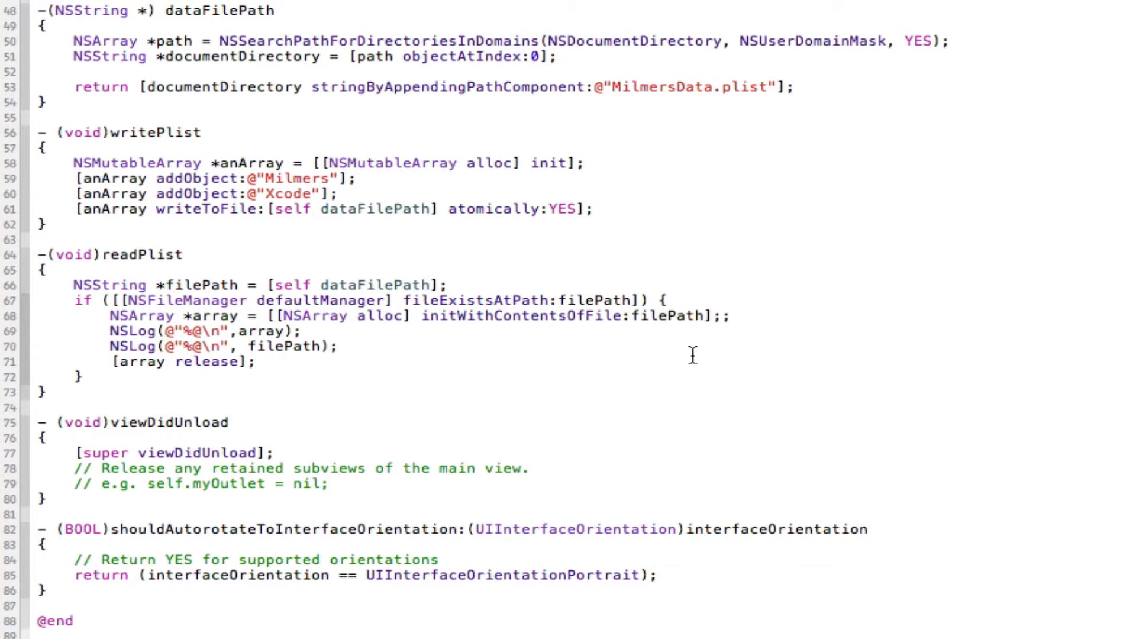
click(724, 315)
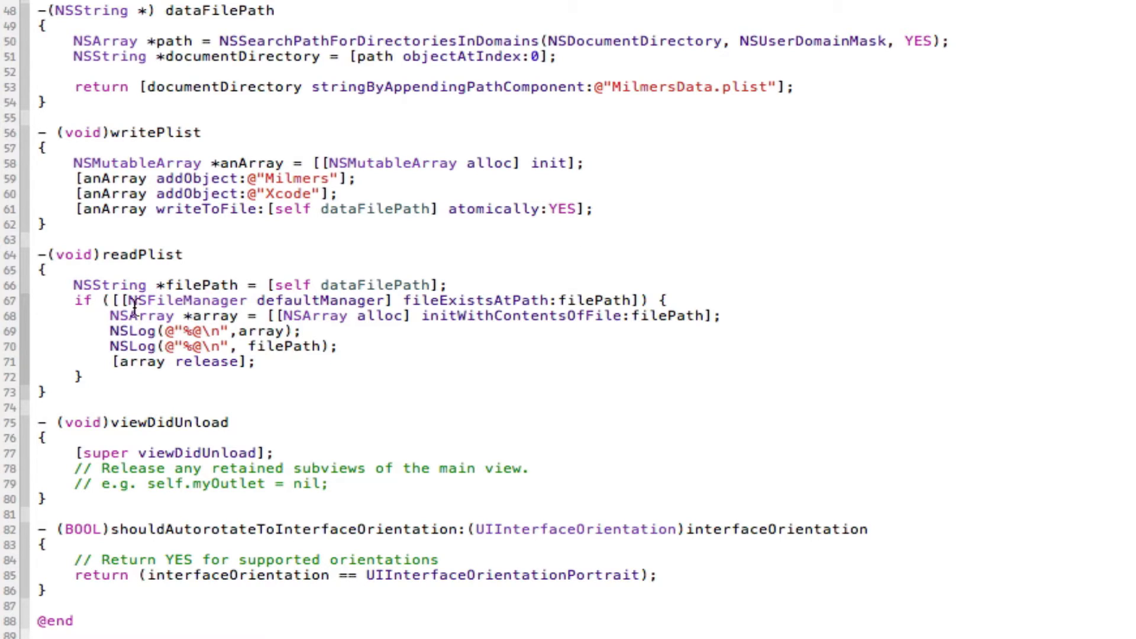
mouse_move(152, 274)
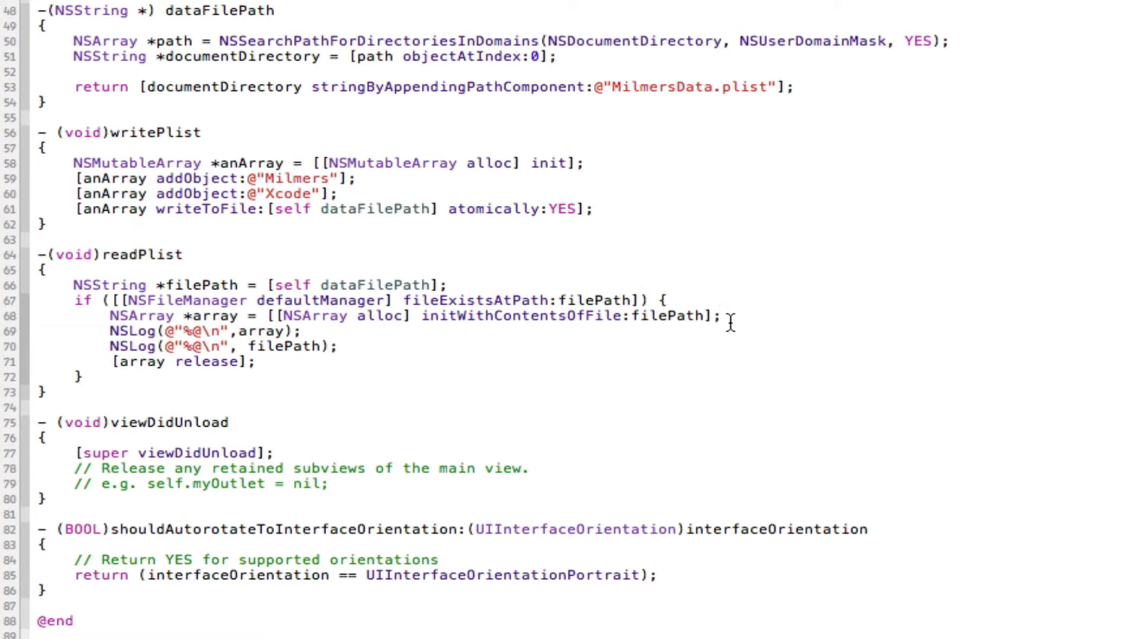
triple_click(413, 316)
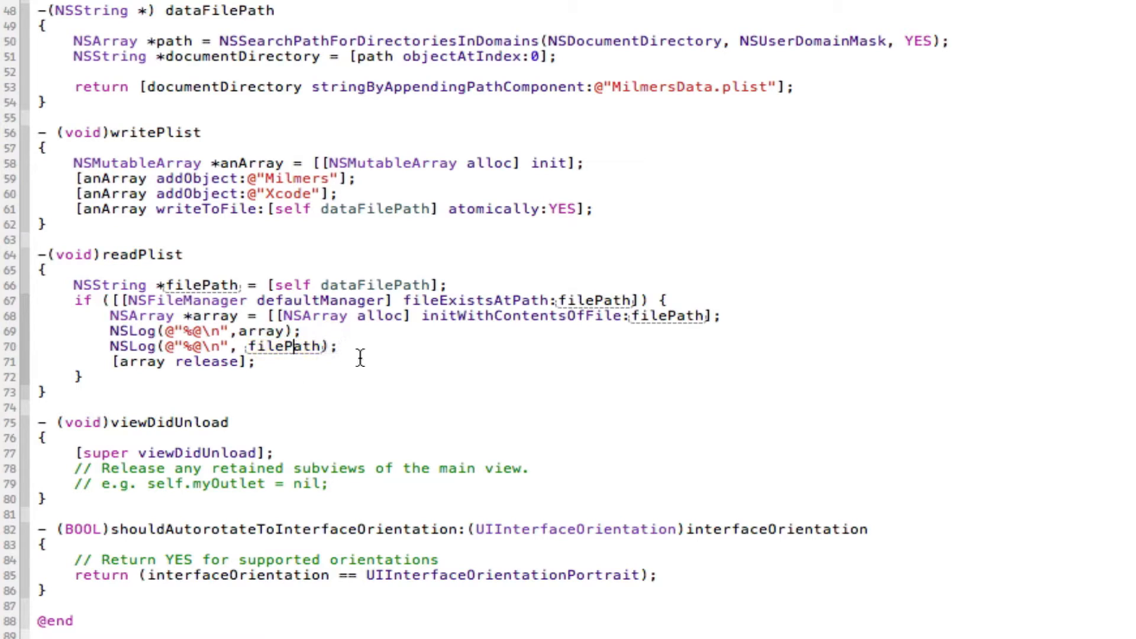
double_click(283, 346)
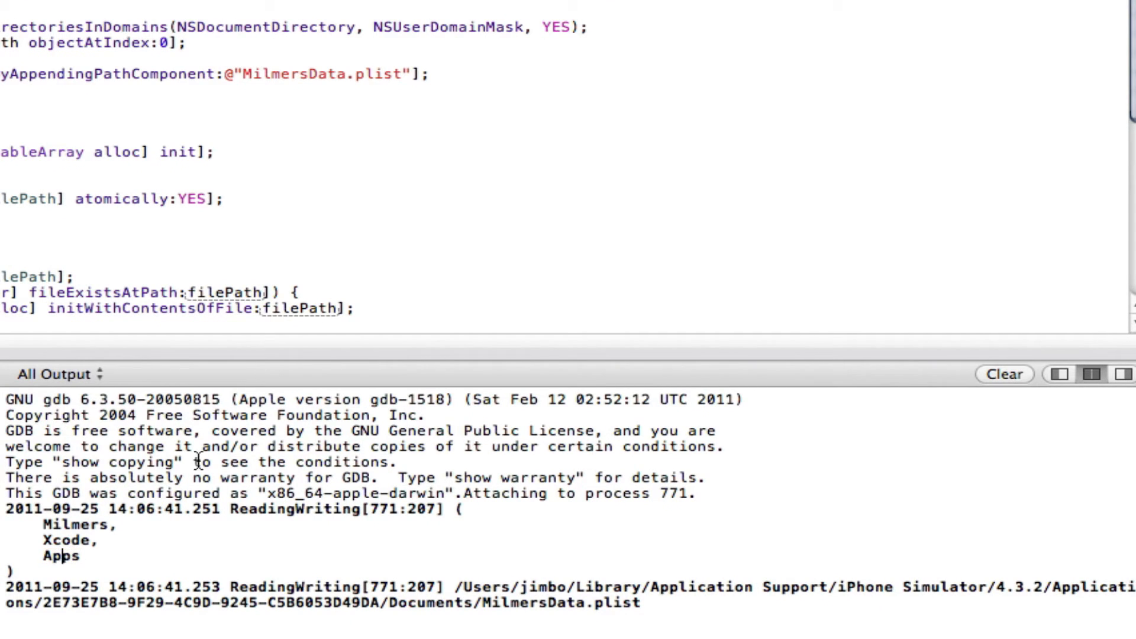
Select a logged array value and the MilmersData.plist path in the console.
double_click(61, 555)
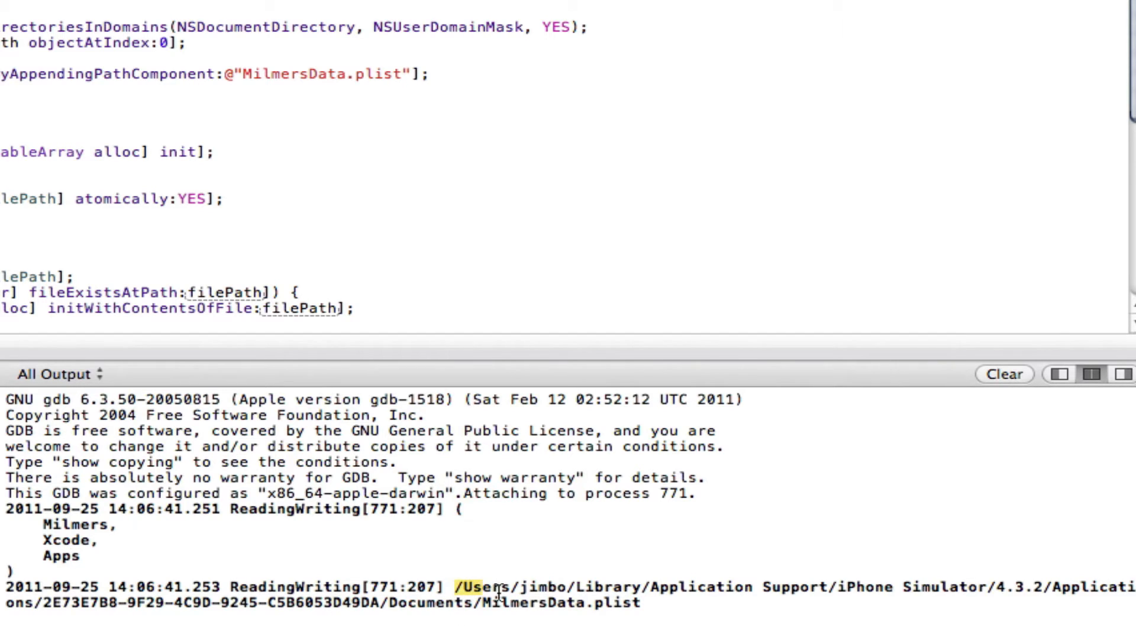
drag(464, 587, 638, 603)
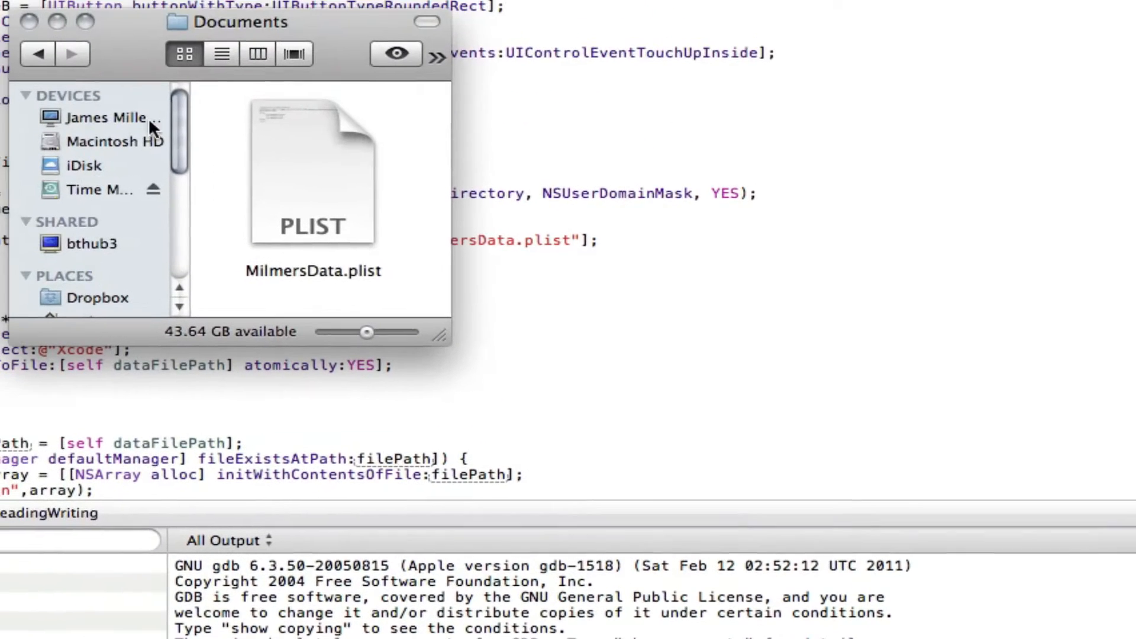
Select MilmersData.plist in the app's Documents folder.
click(313, 174)
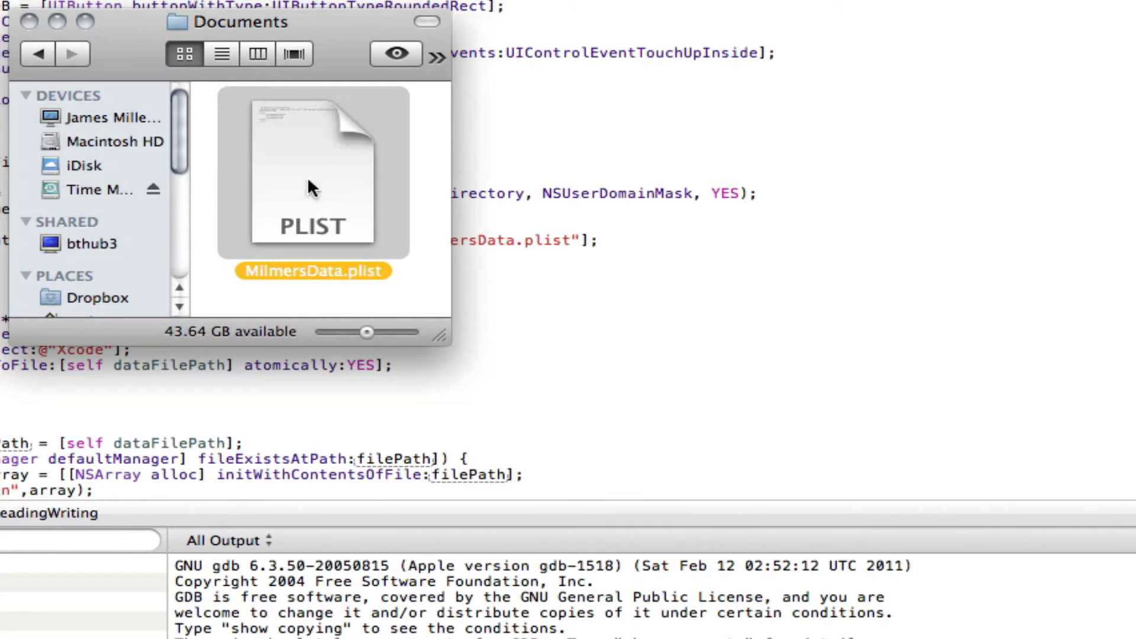
mouse_move(337, 196)
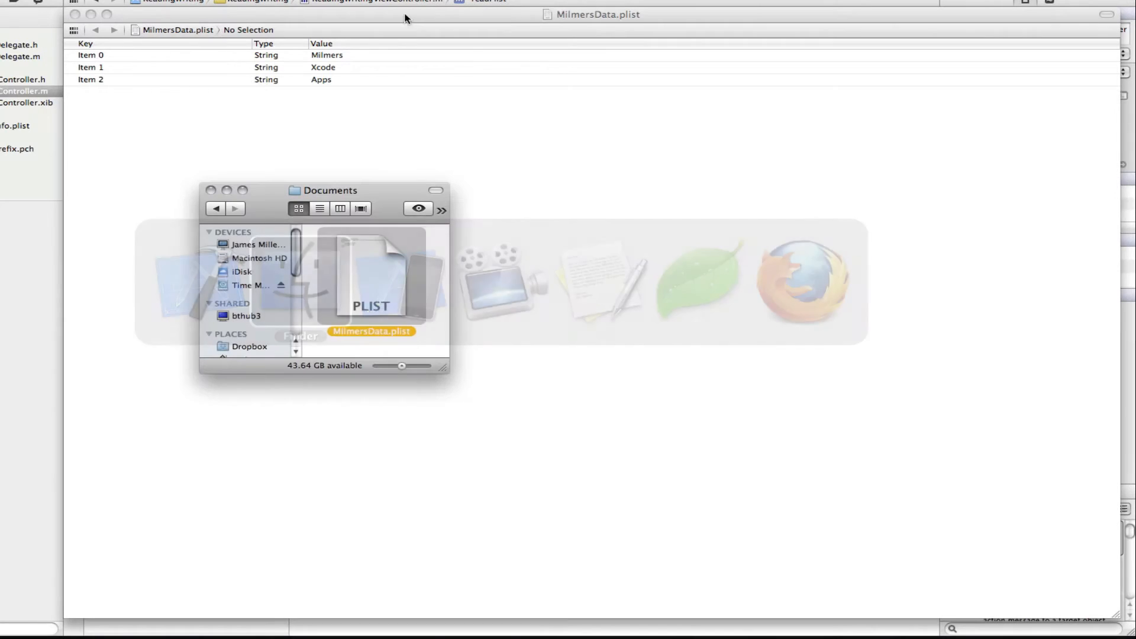
Open MilmersData.plist with Coda from its context menu.
right_click(369, 272)
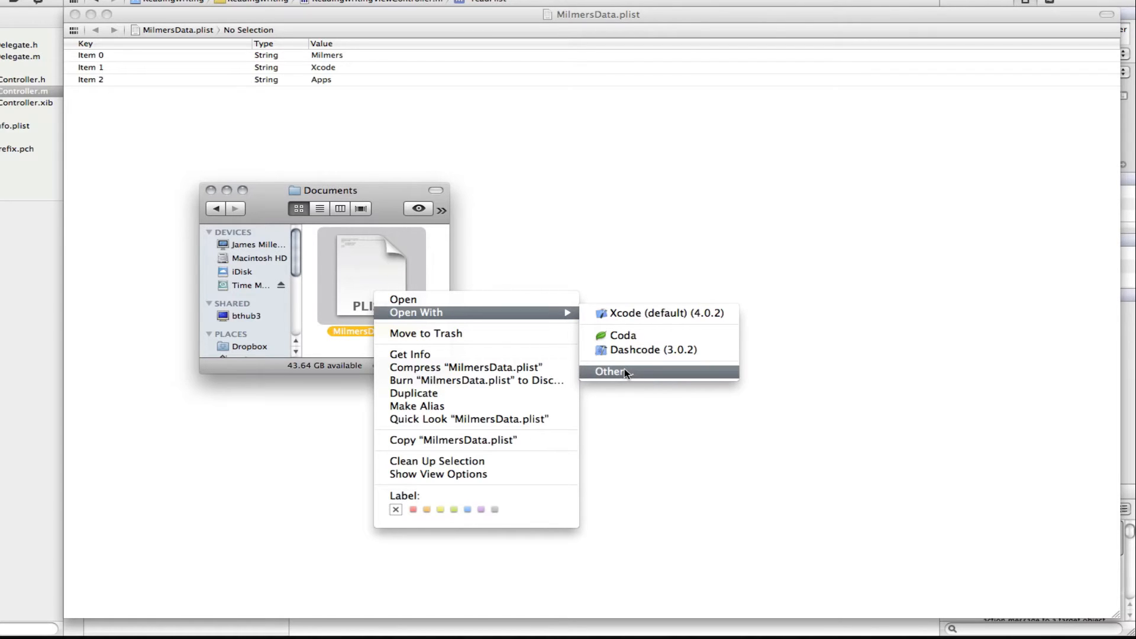
mouse_move(623, 335)
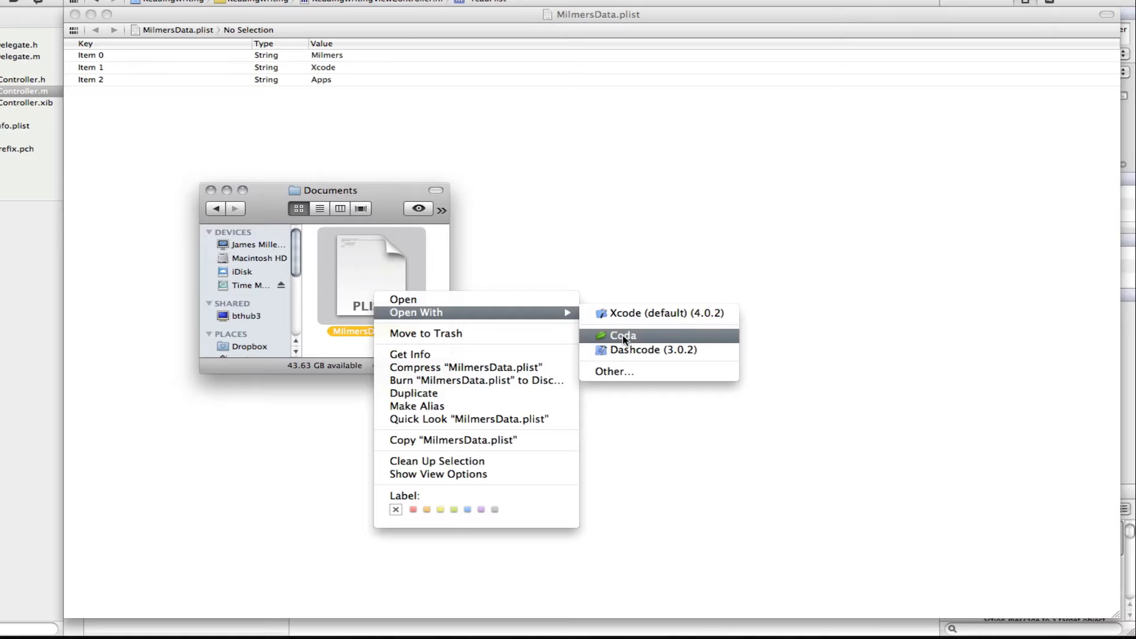
mouse_move(464, 333)
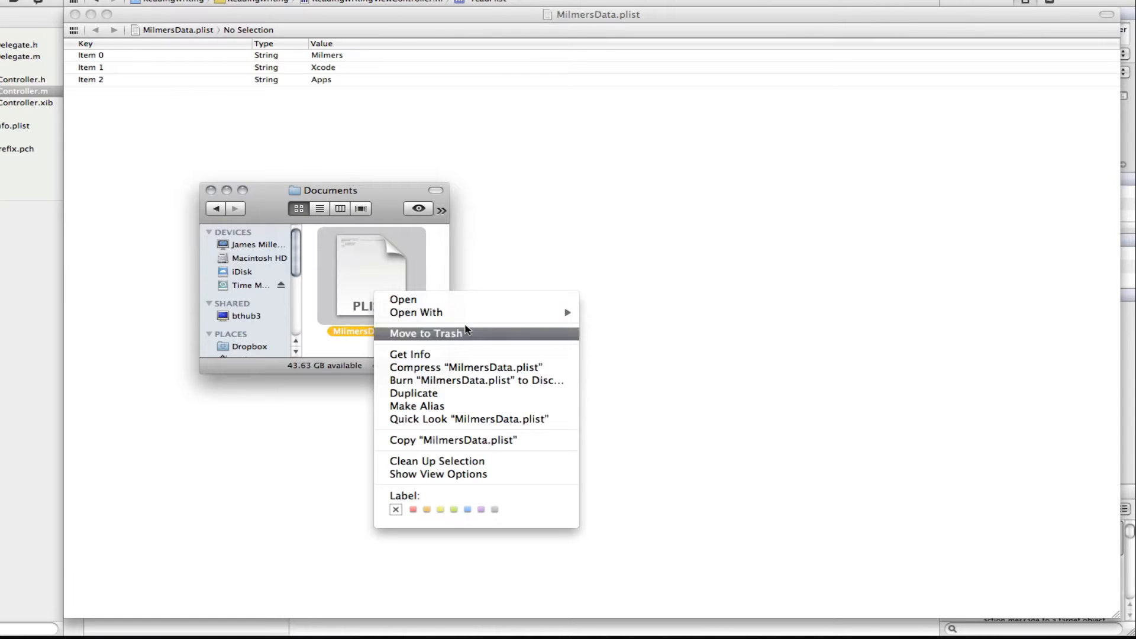
mouse_move(416, 313)
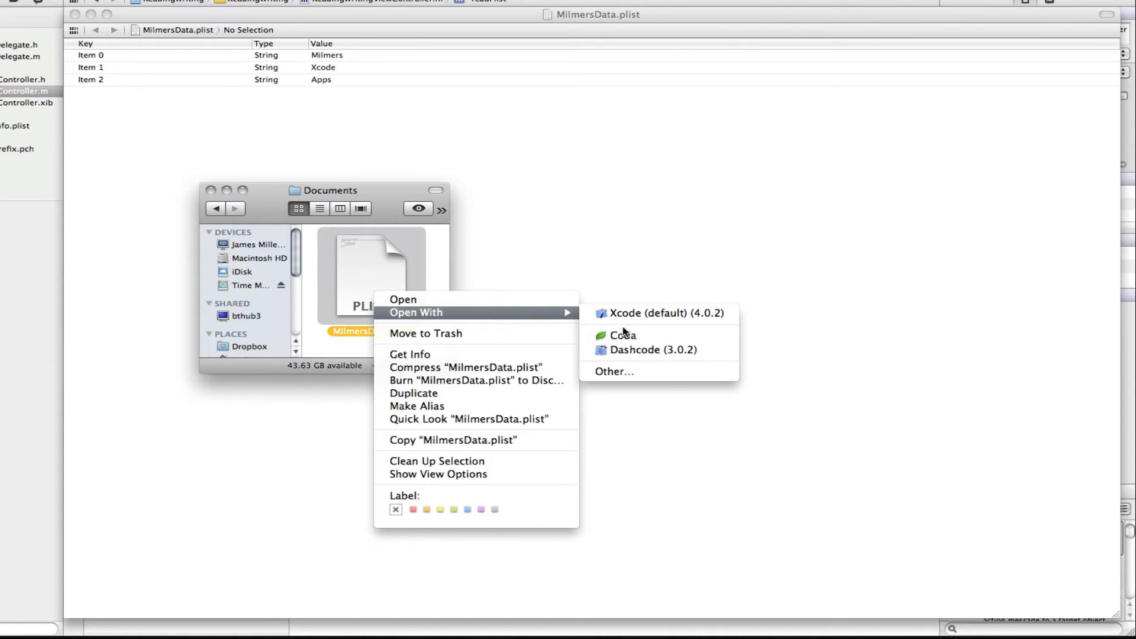
mouse_move(621, 335)
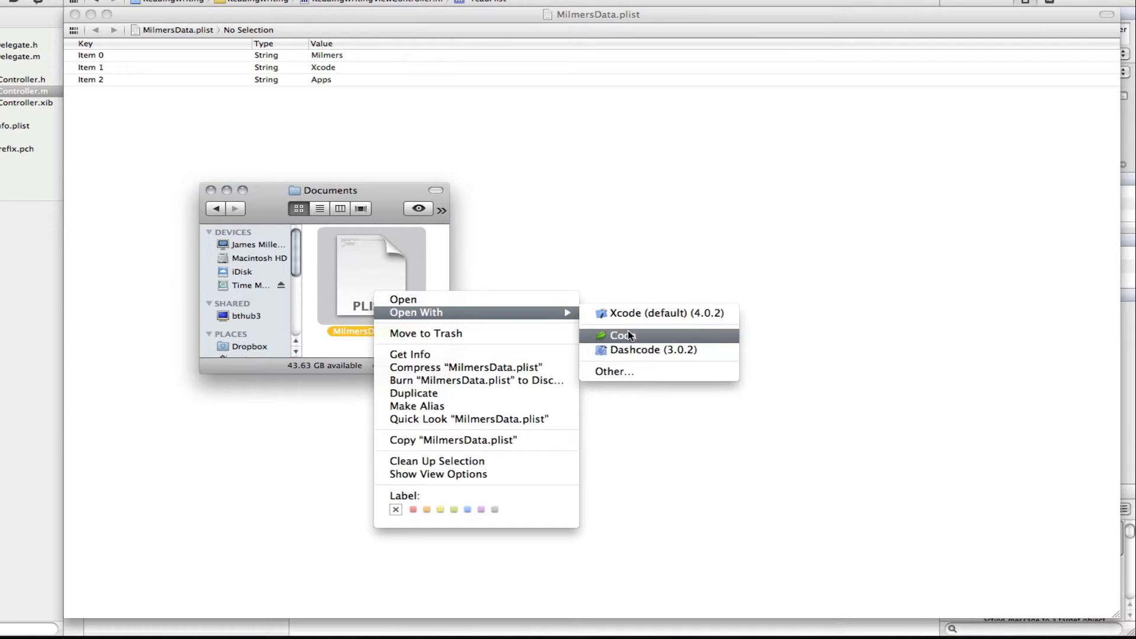
click(620, 335)
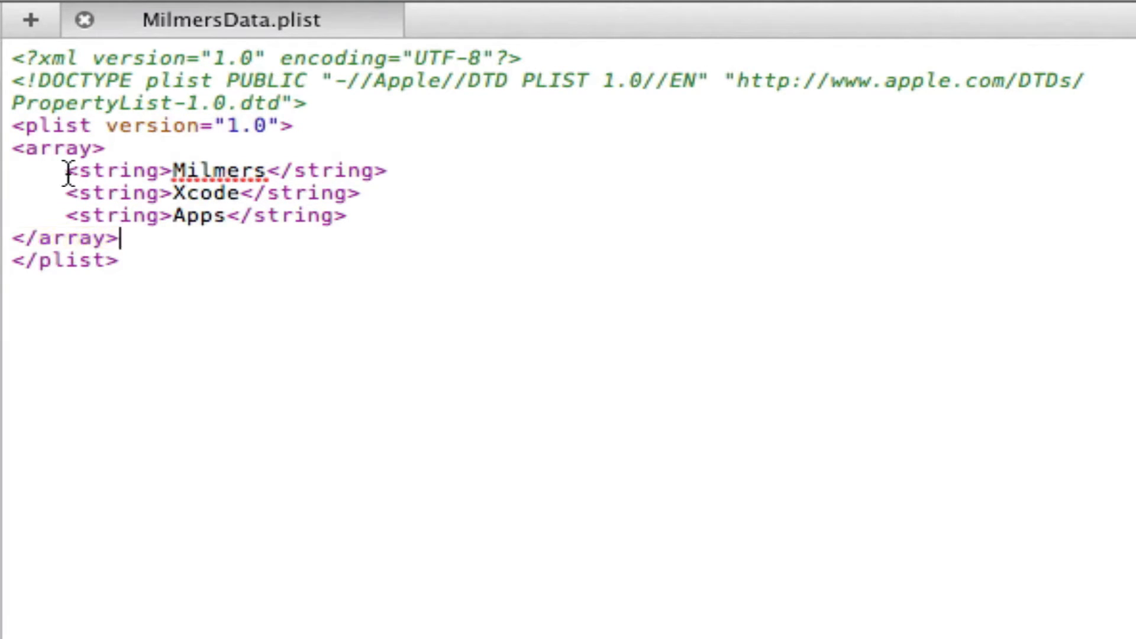
Insert <string>Video</string> after the Apps entry in the plist XML.
drag(64, 171, 387, 172)
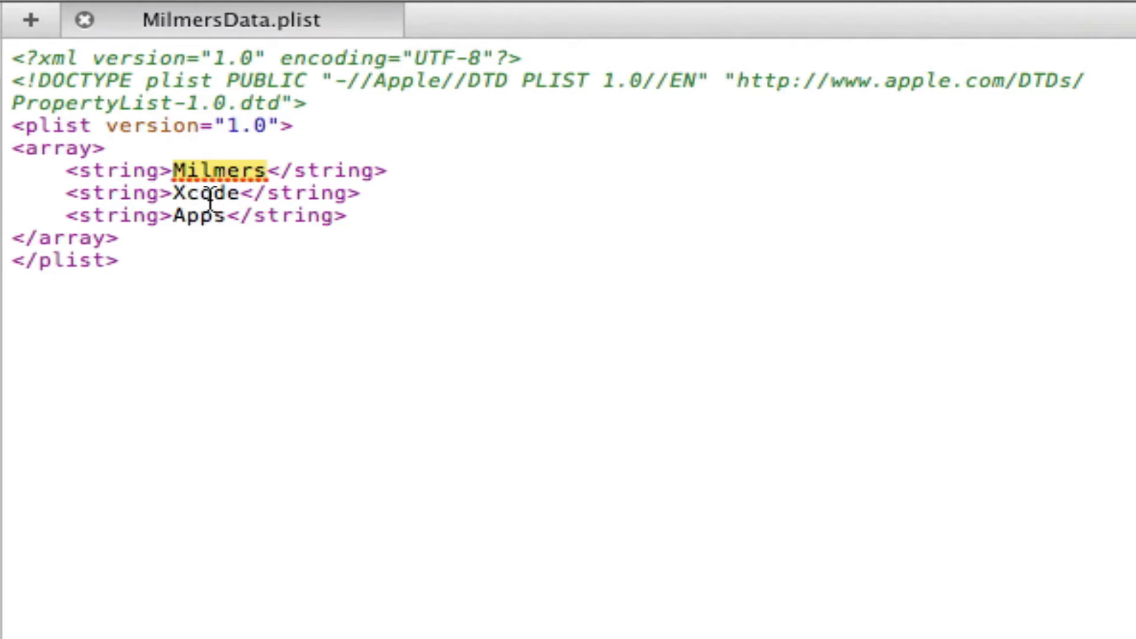
double_click(198, 215)
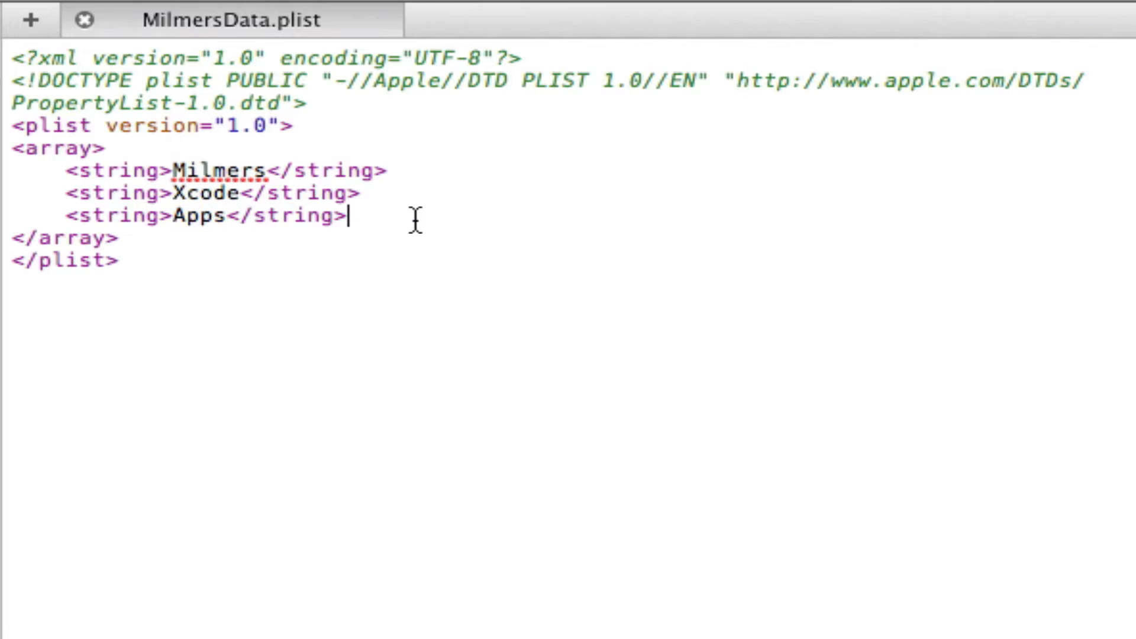
text(<s>)
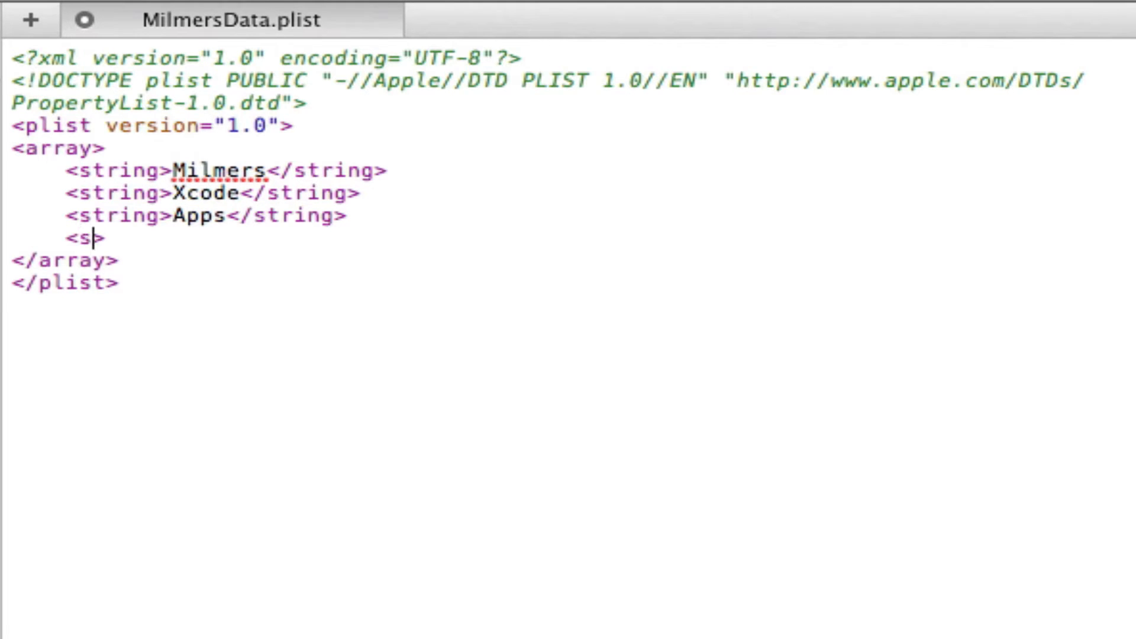
text(tring>)
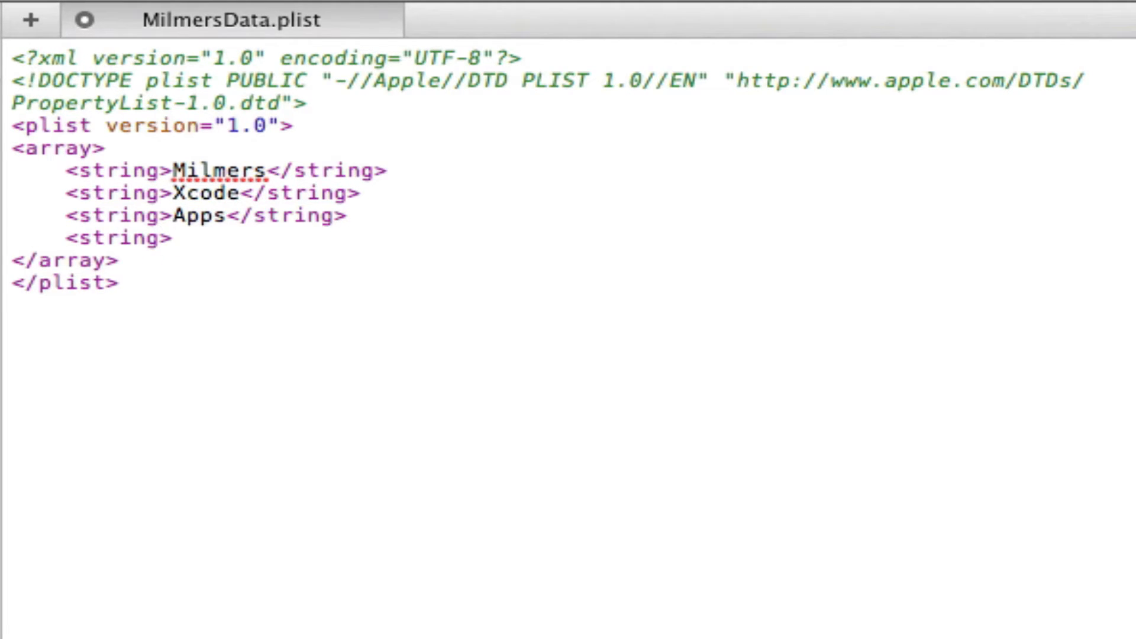
text(Video</strin>)
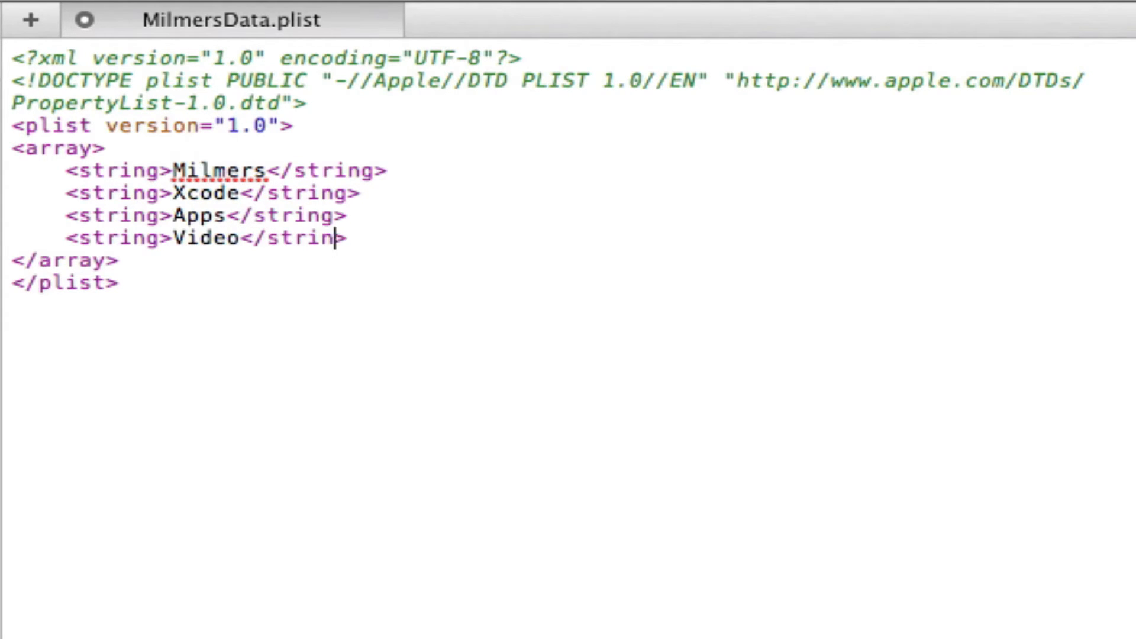
text(g>)
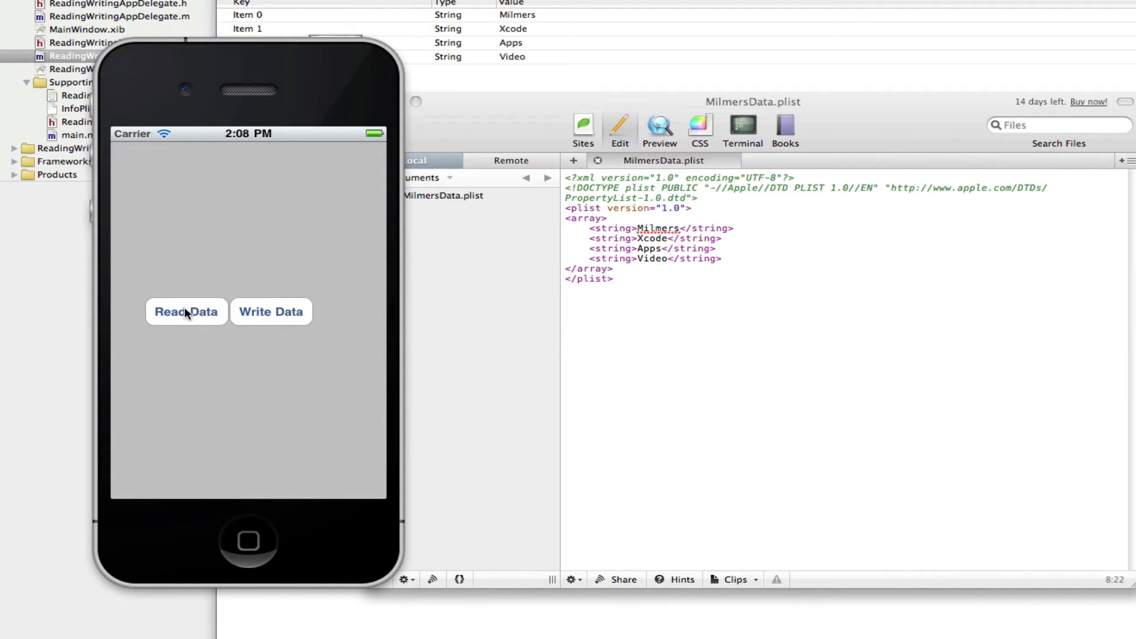
Read the plist data in the simulator and confirm Video is logged as the fourth item.
click(185, 312)
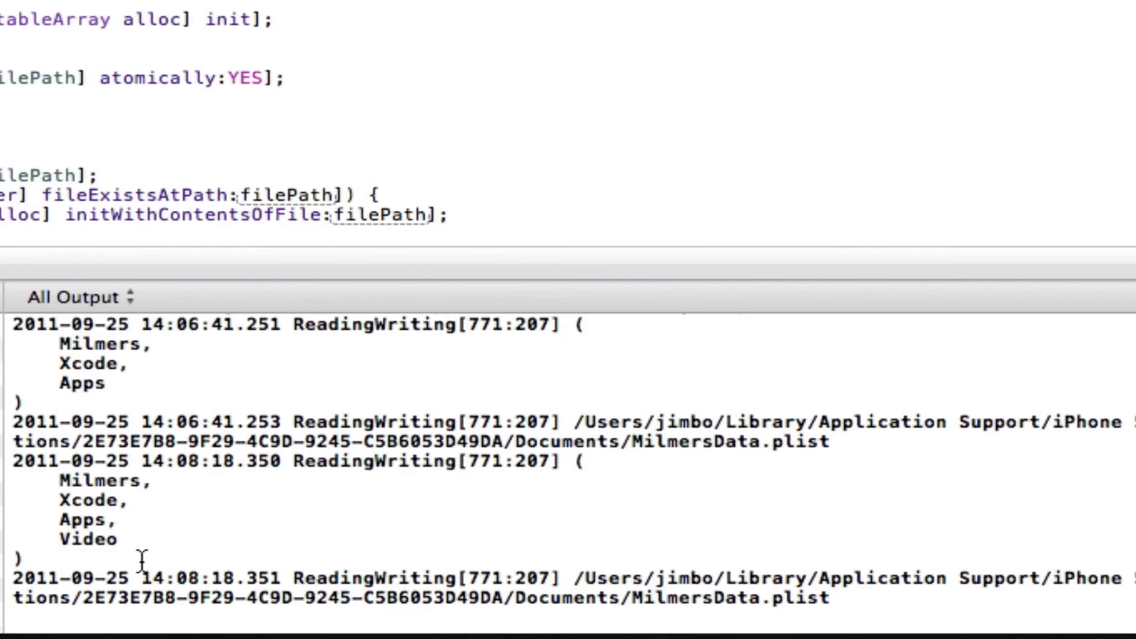
double_click(87, 539)
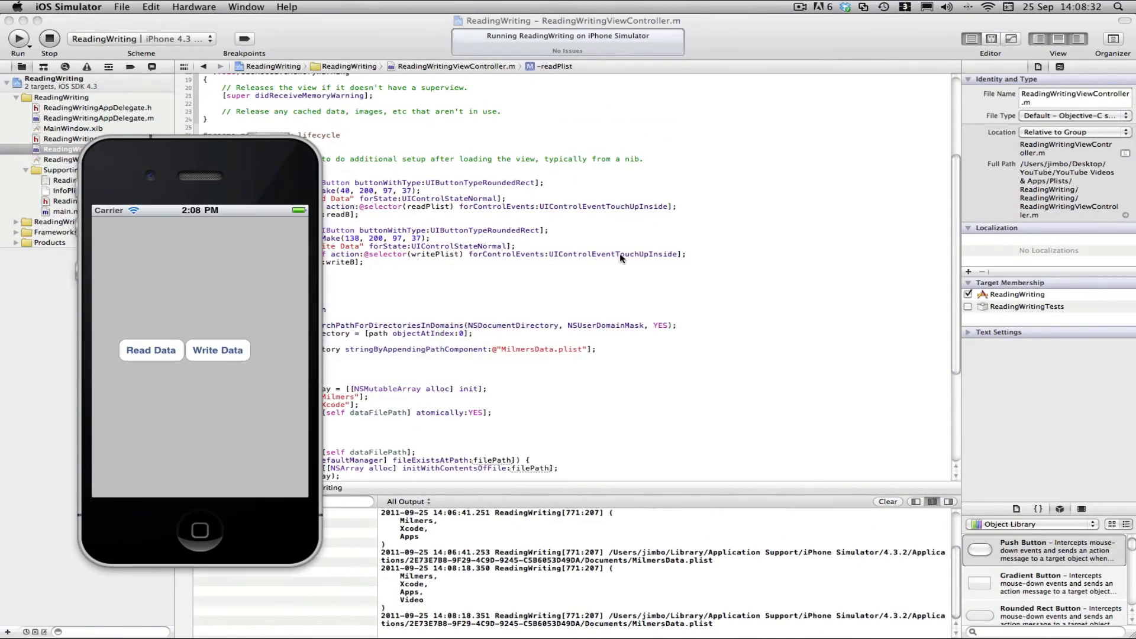
key(f3)
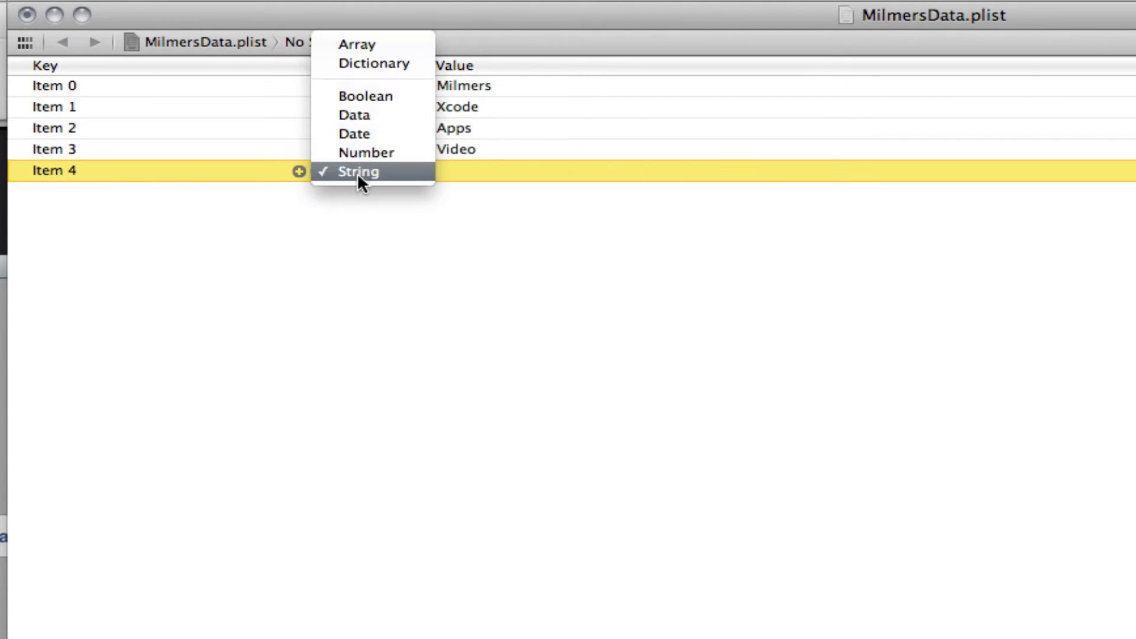
Set Item 4 to Number 55 and add a fifth item.
click(367, 152)
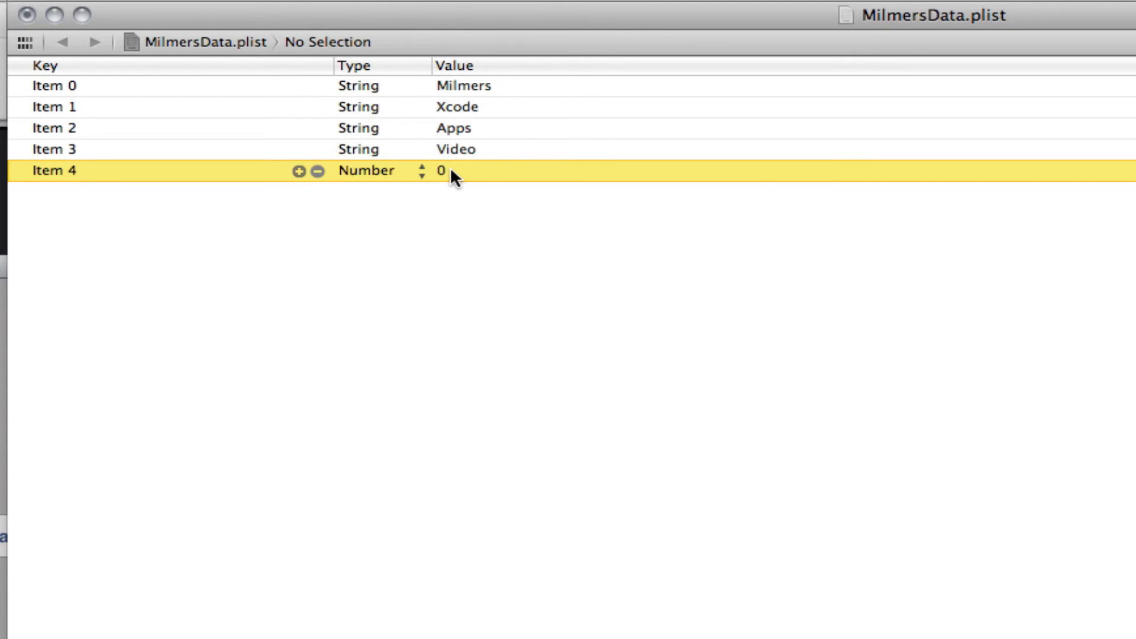
text(55)
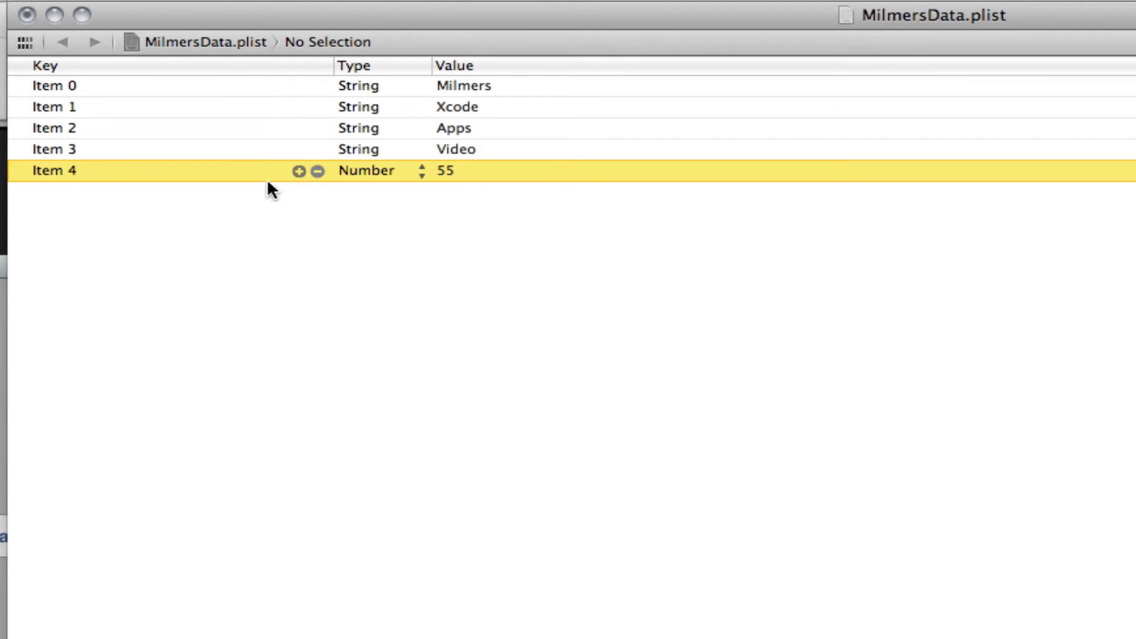
click(297, 171)
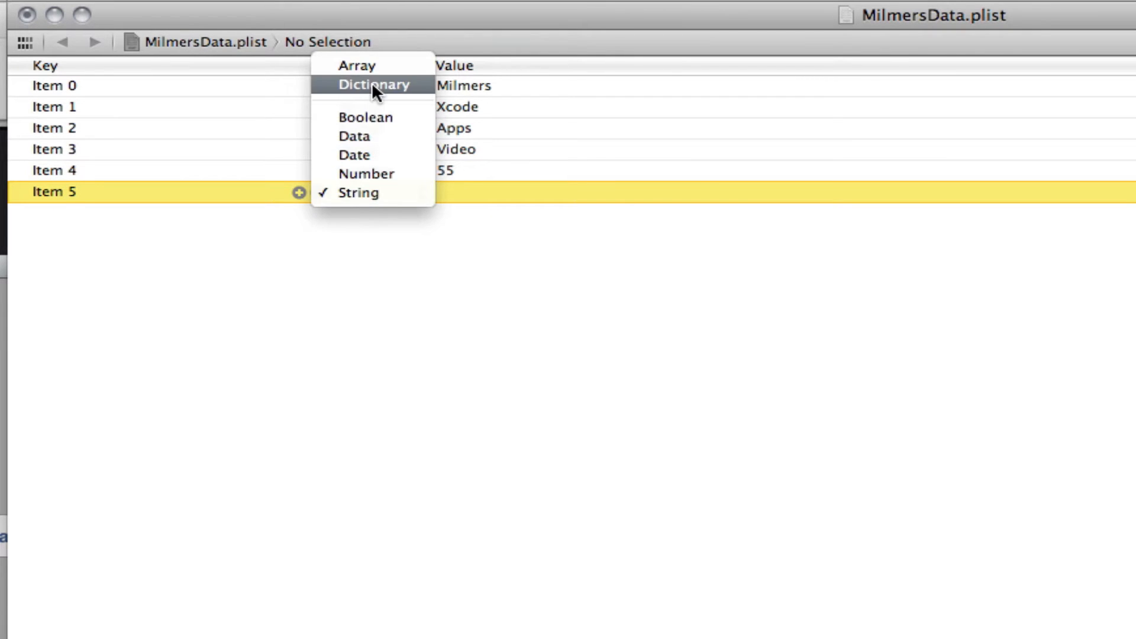
Make Item 5 a dictionary with Video 1 'Cool Vid' and Video 2 'Bad Vid'.
click(374, 85)
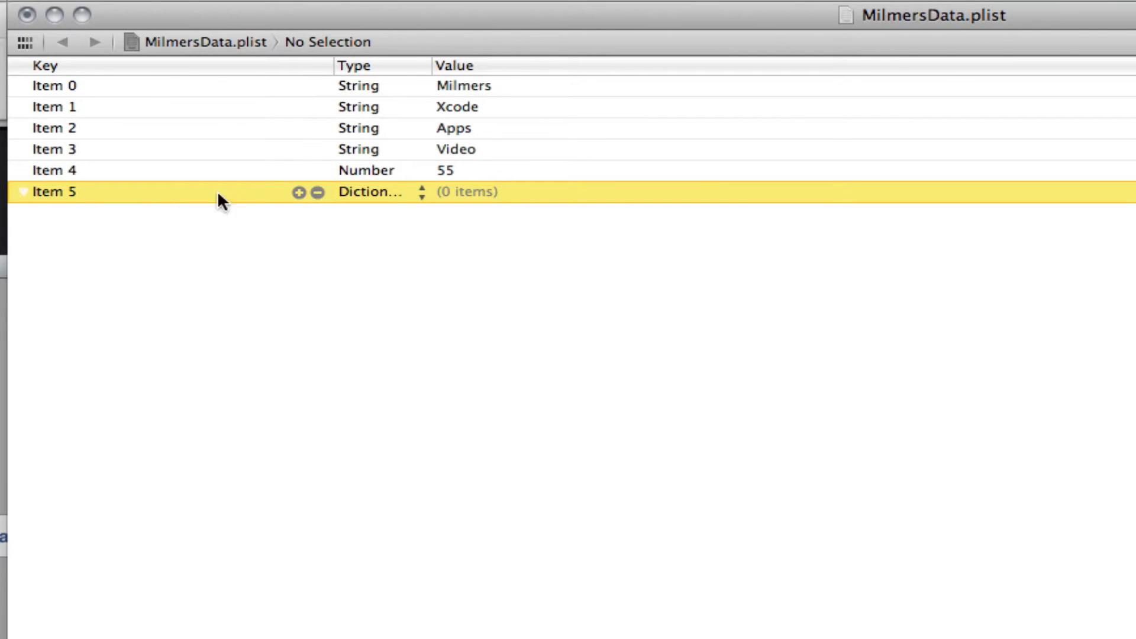
click(298, 191)
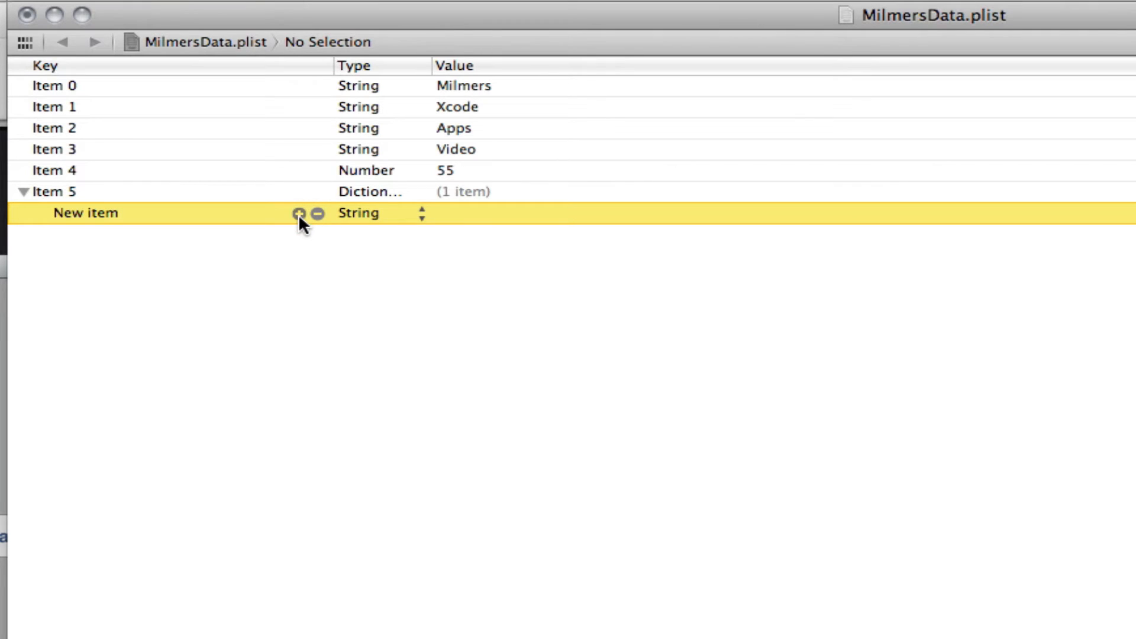
click(298, 213)
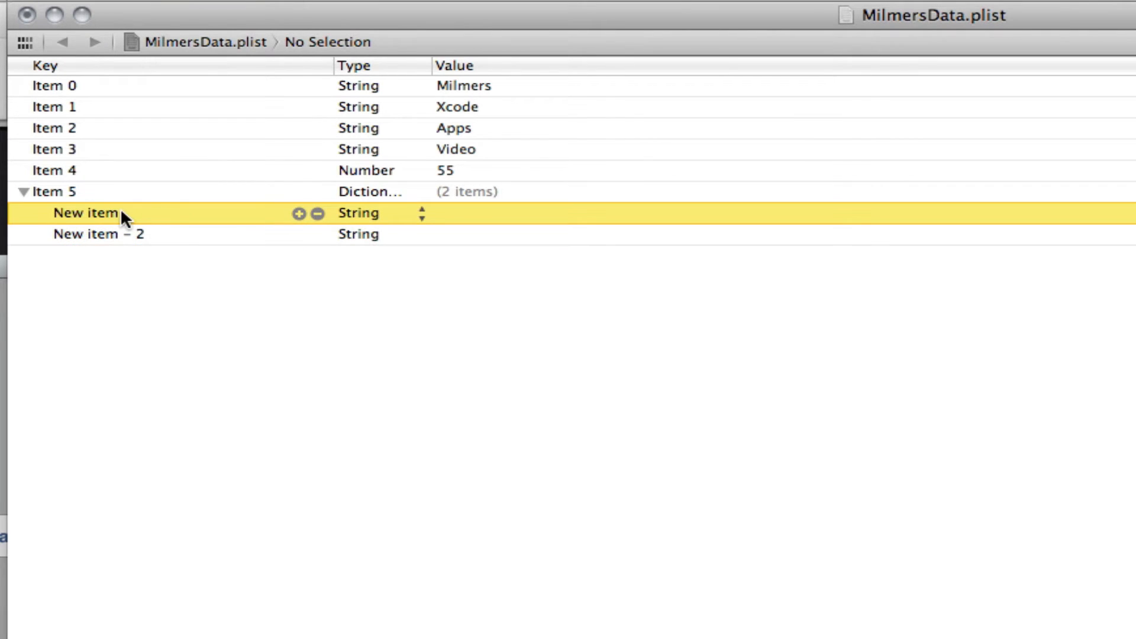
text(Video 1)
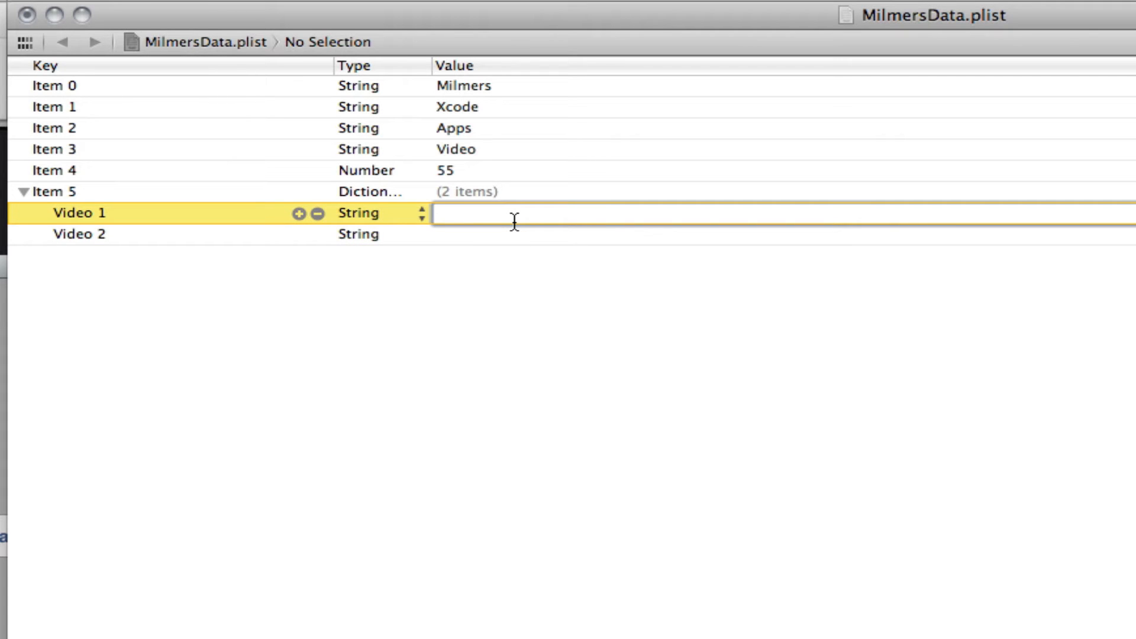
text(Cool Vid)
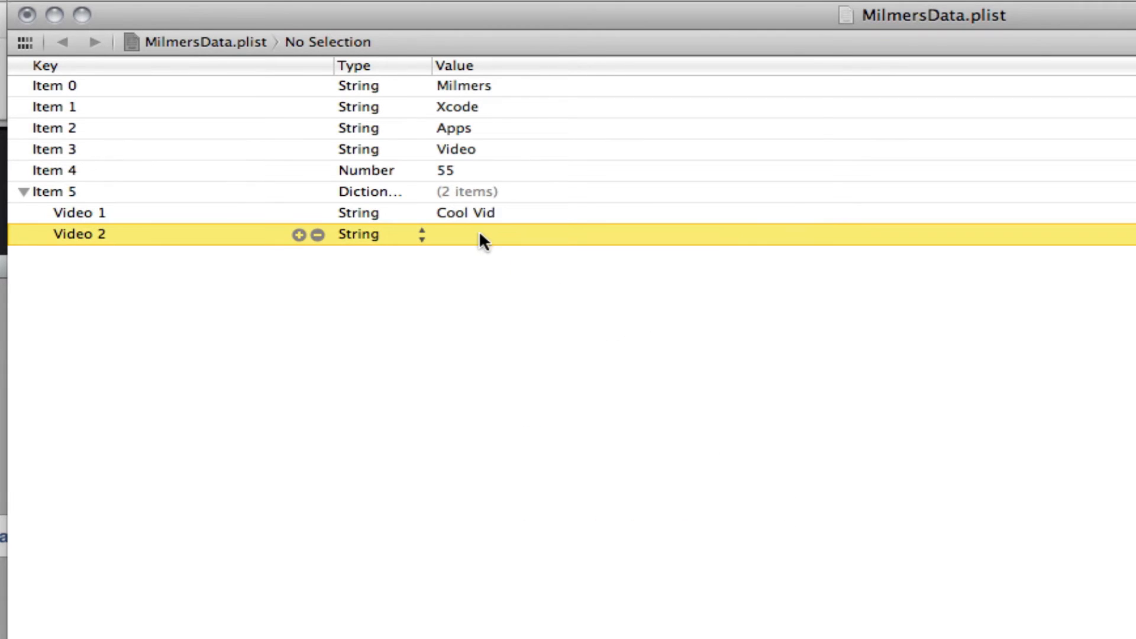
text(Bad Vid)
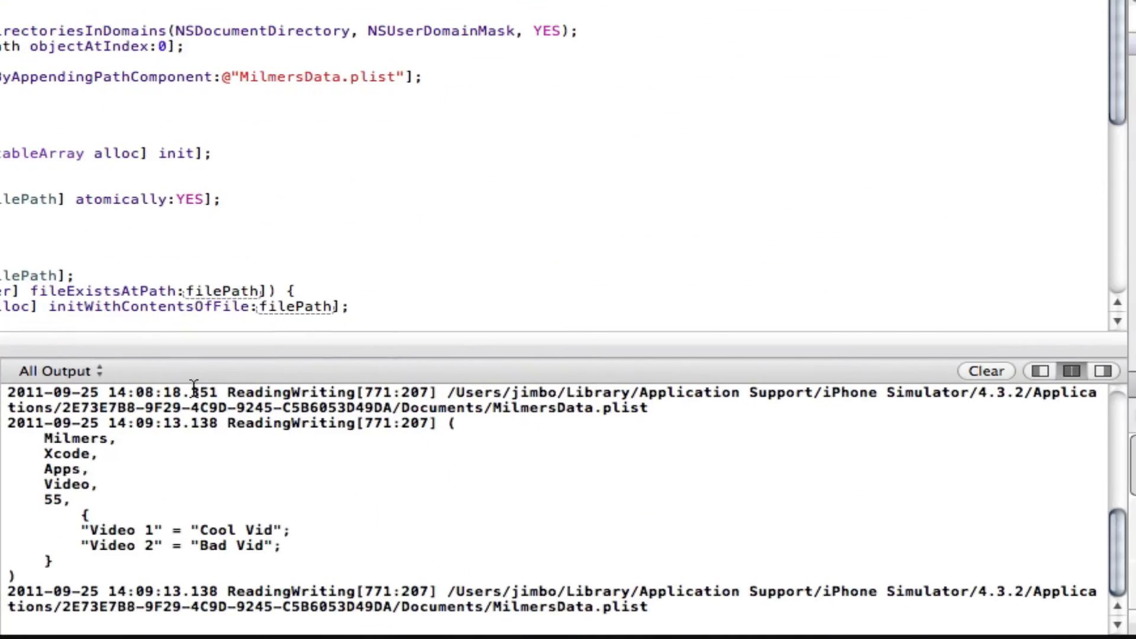
Inspect the console entries for 55 and the Video 1/Video 2 dictionary.
double_click(51, 500)
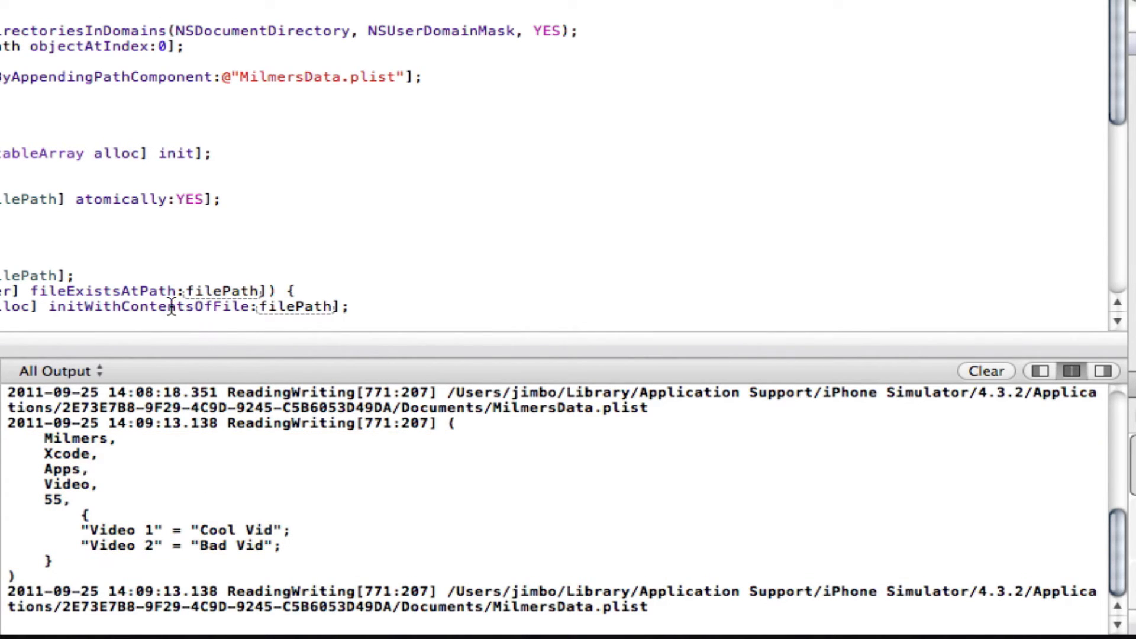
mouse_move(65, 181)
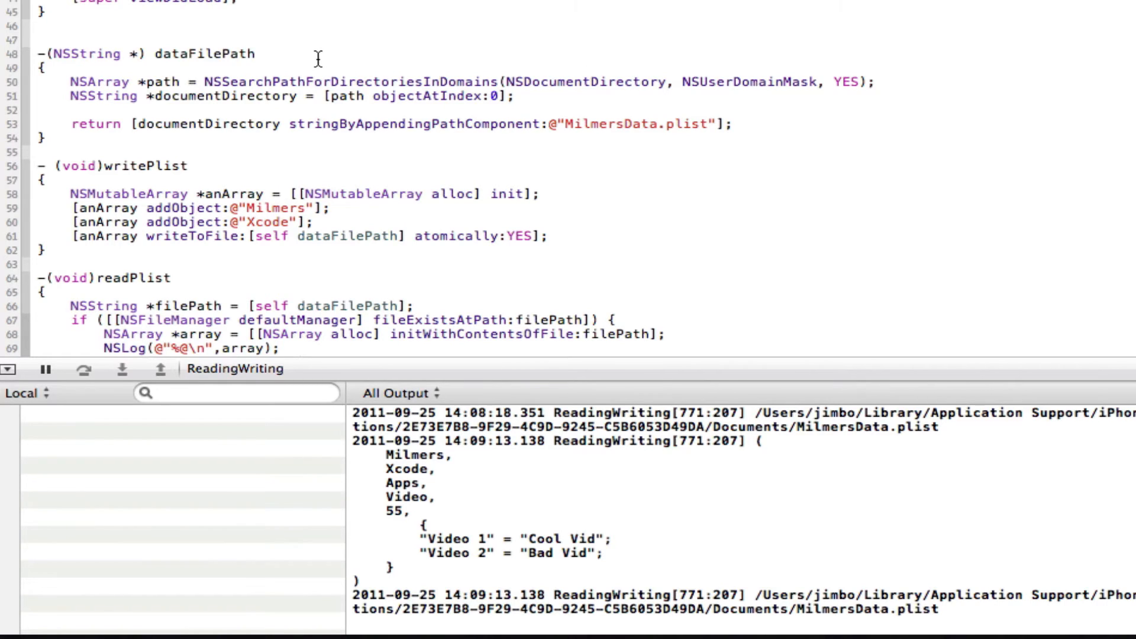
mouse_move(210, 115)
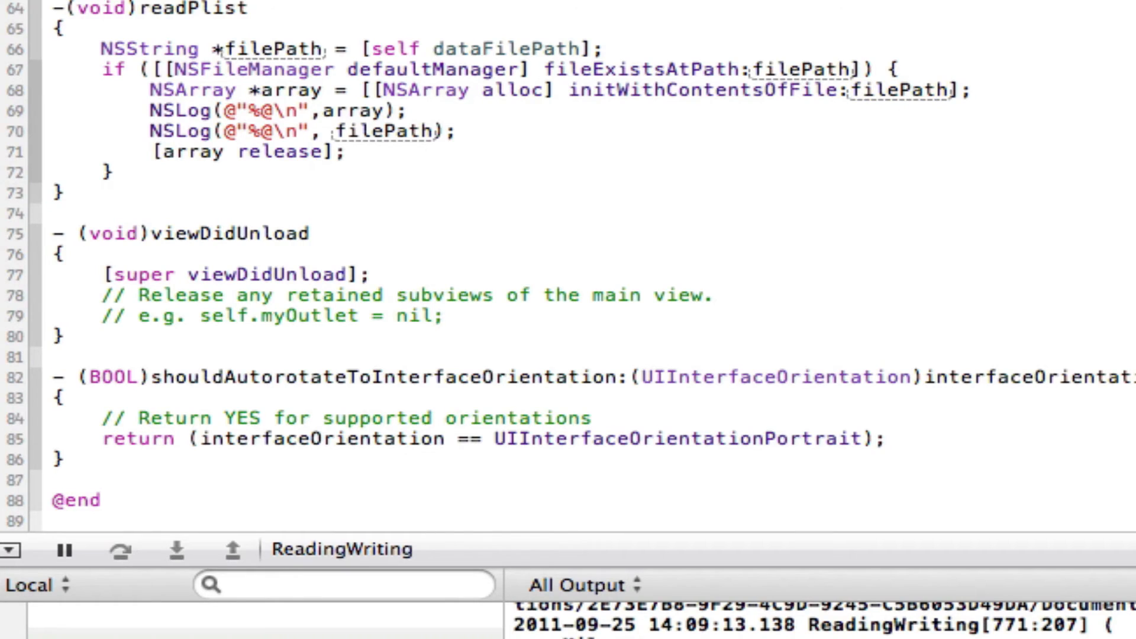
double_click(898, 90)
text(URL)
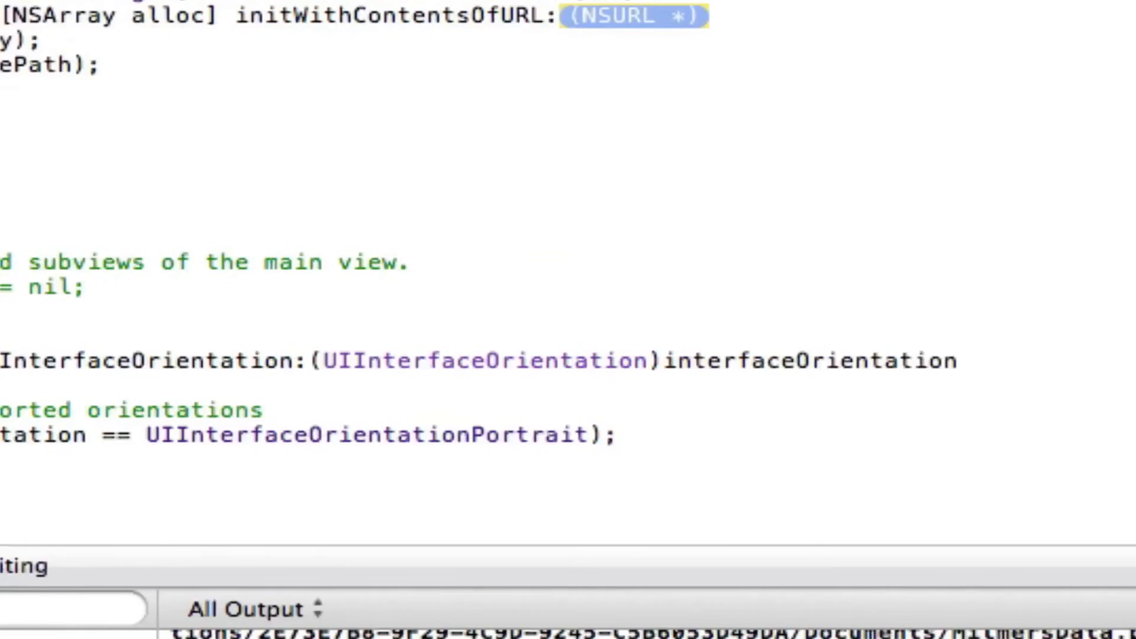
text([NSURL URLWithString:@")
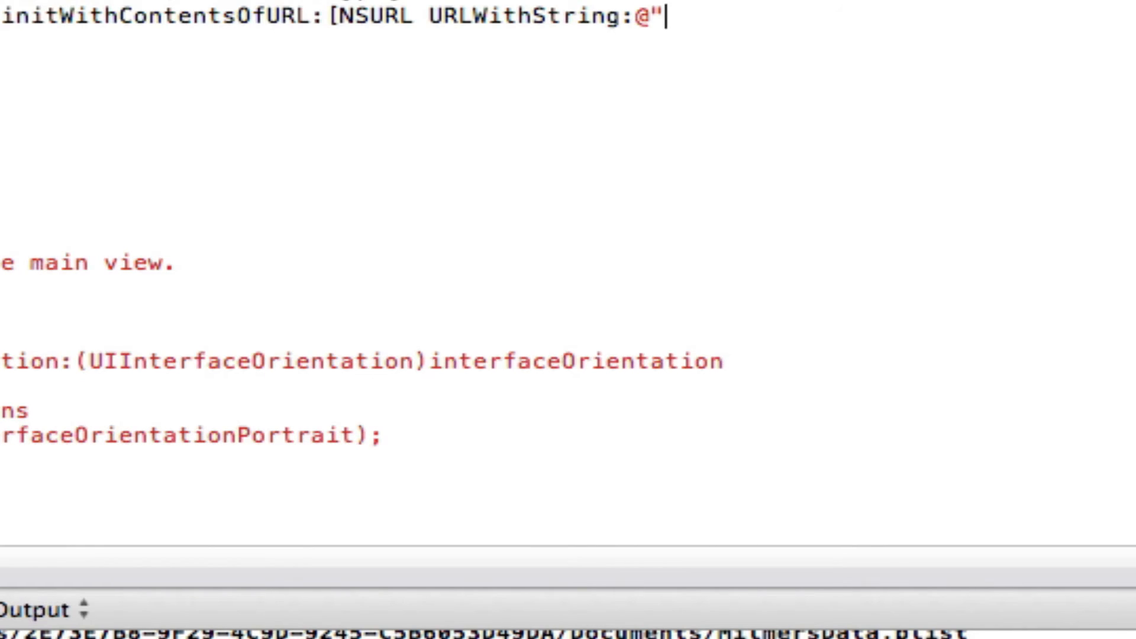
text(htp)
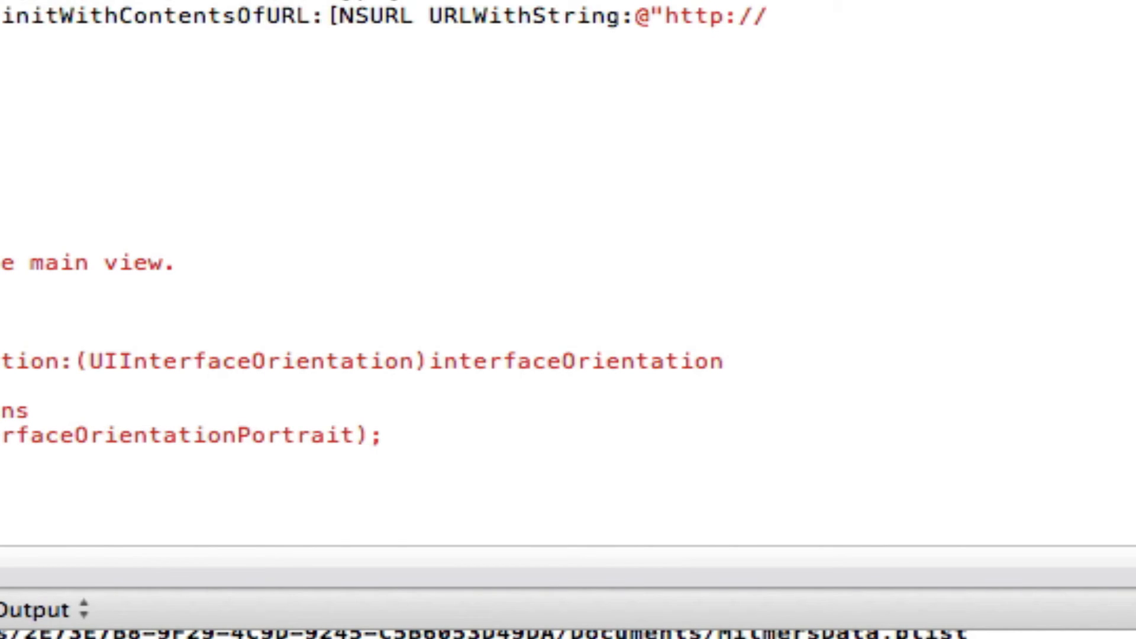
text(failcake)
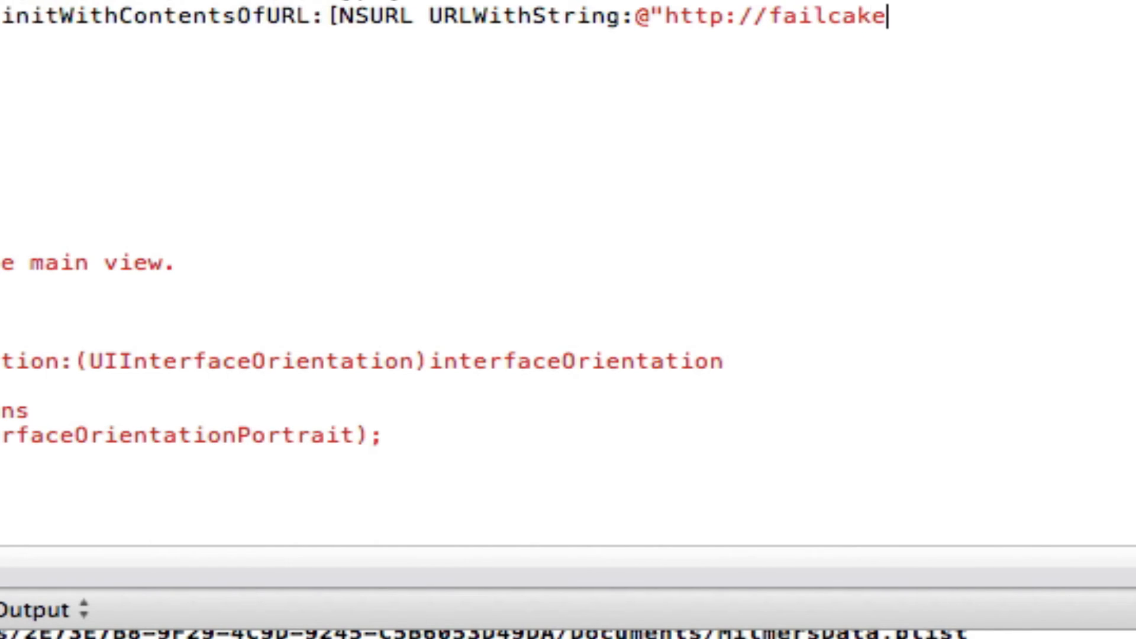
text(.webs.com)
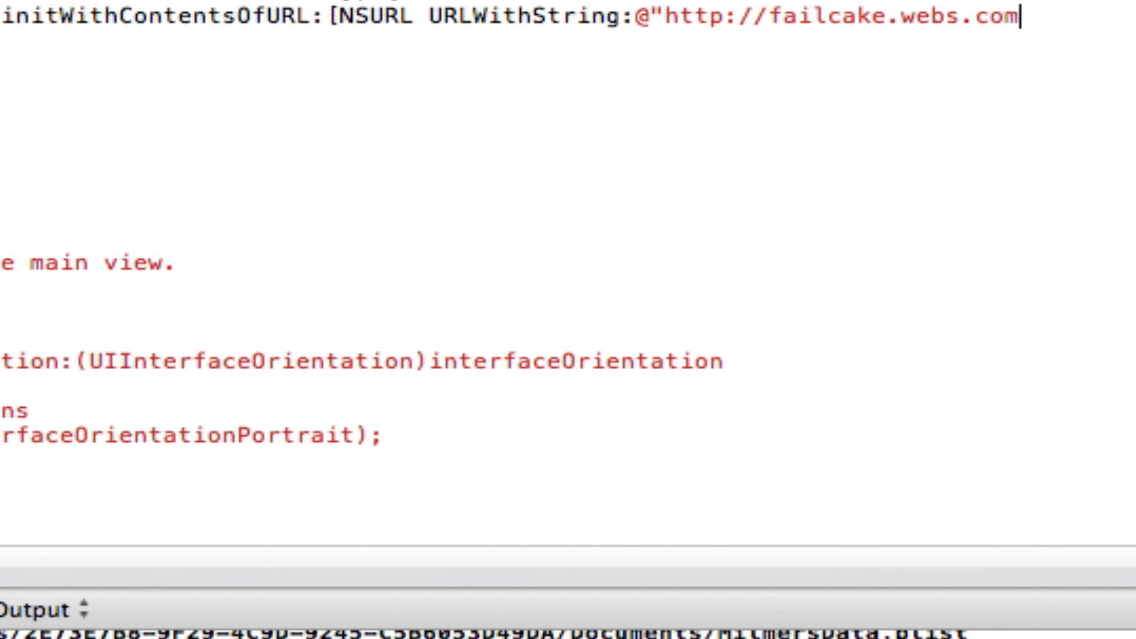
text(/)
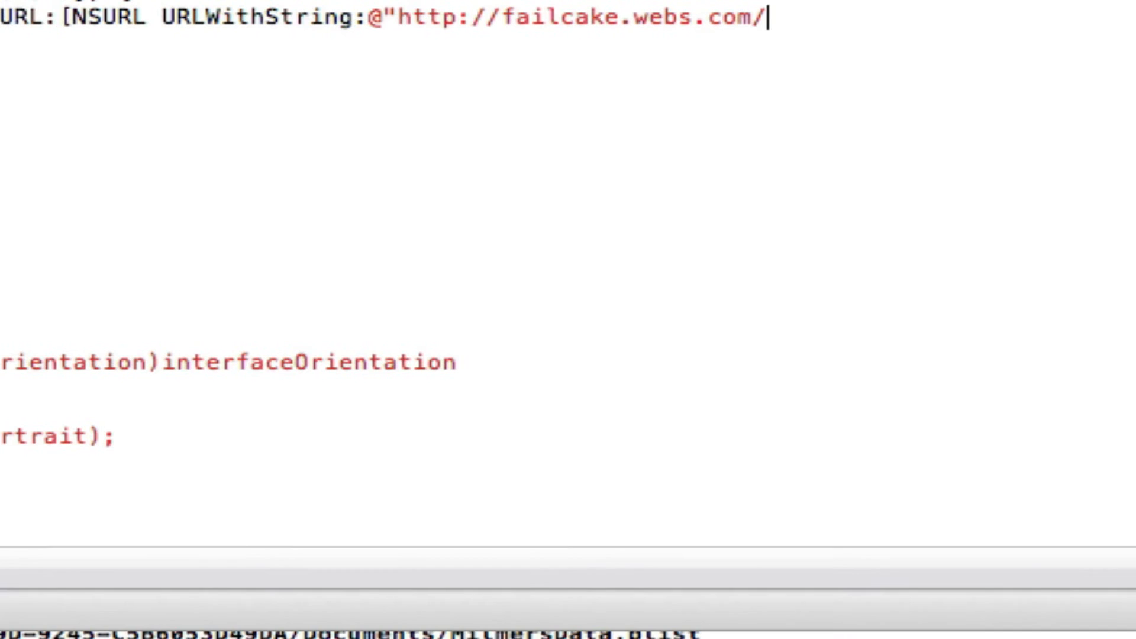
text(myWebsite)
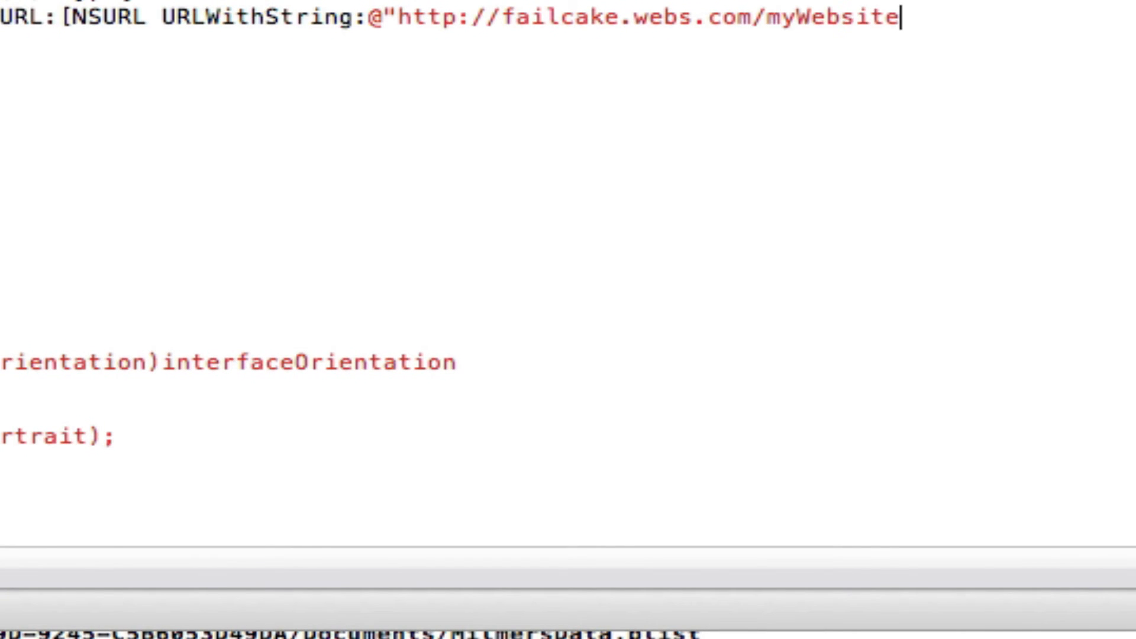
text(Data.plist)
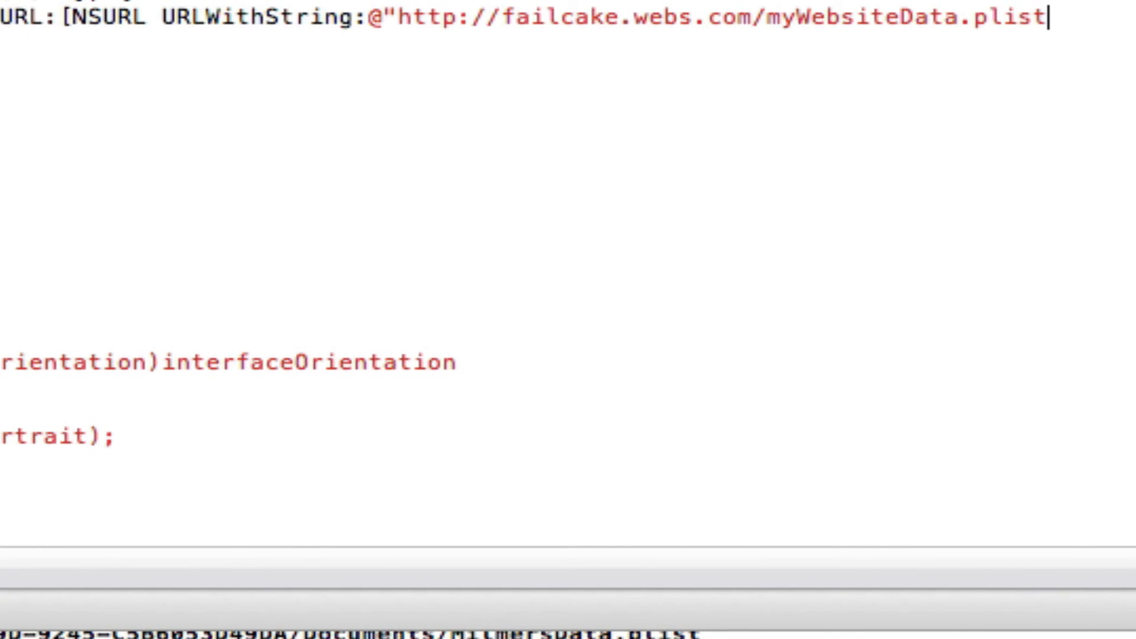
text("]];)
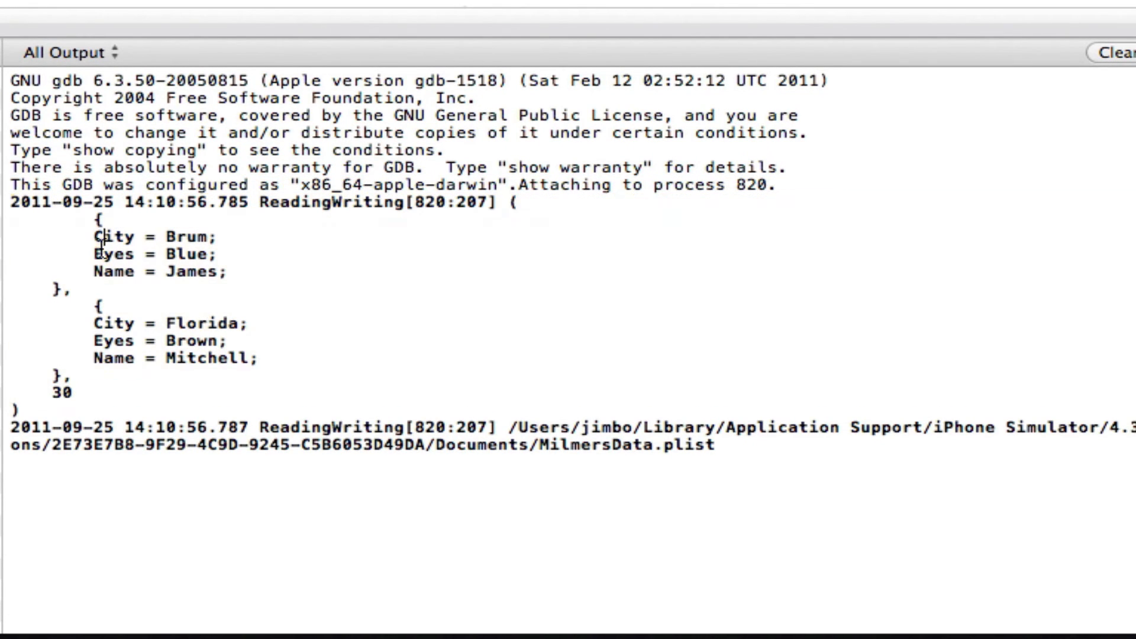
Select the first person's dictionary entries in the console log.
drag(94, 236, 217, 271)
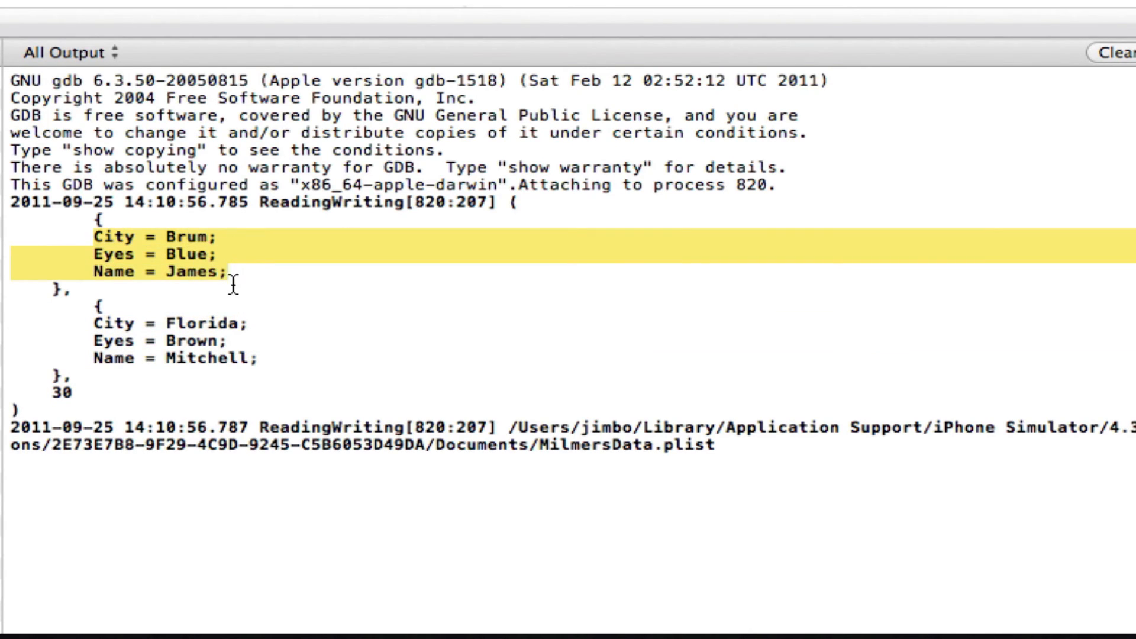
double_click(191, 254)
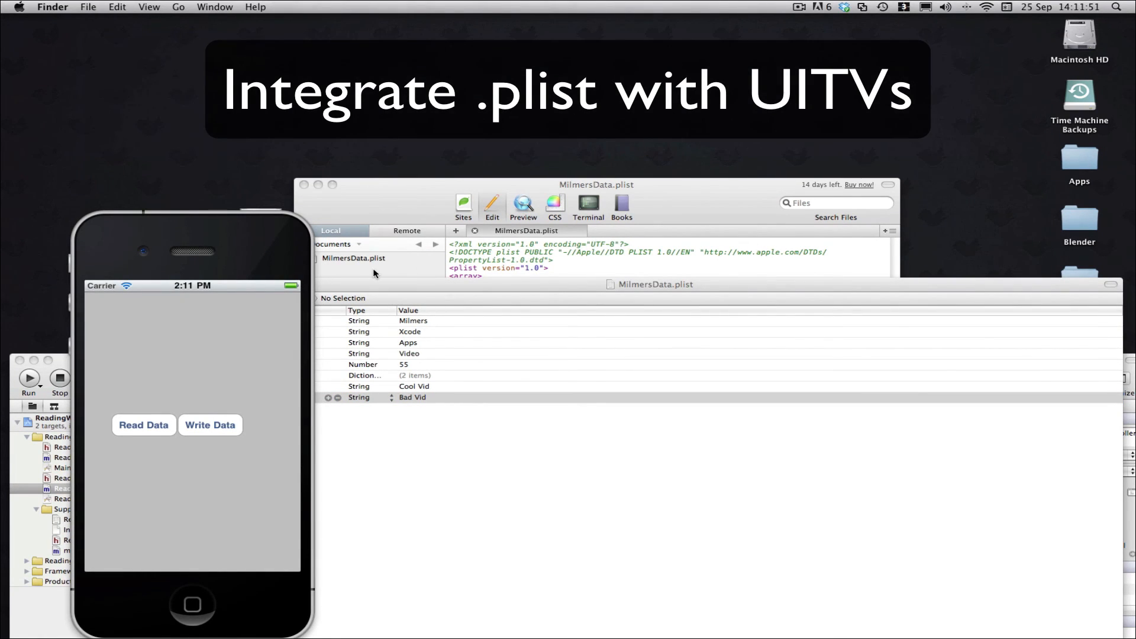
mouse_move(66, 360)
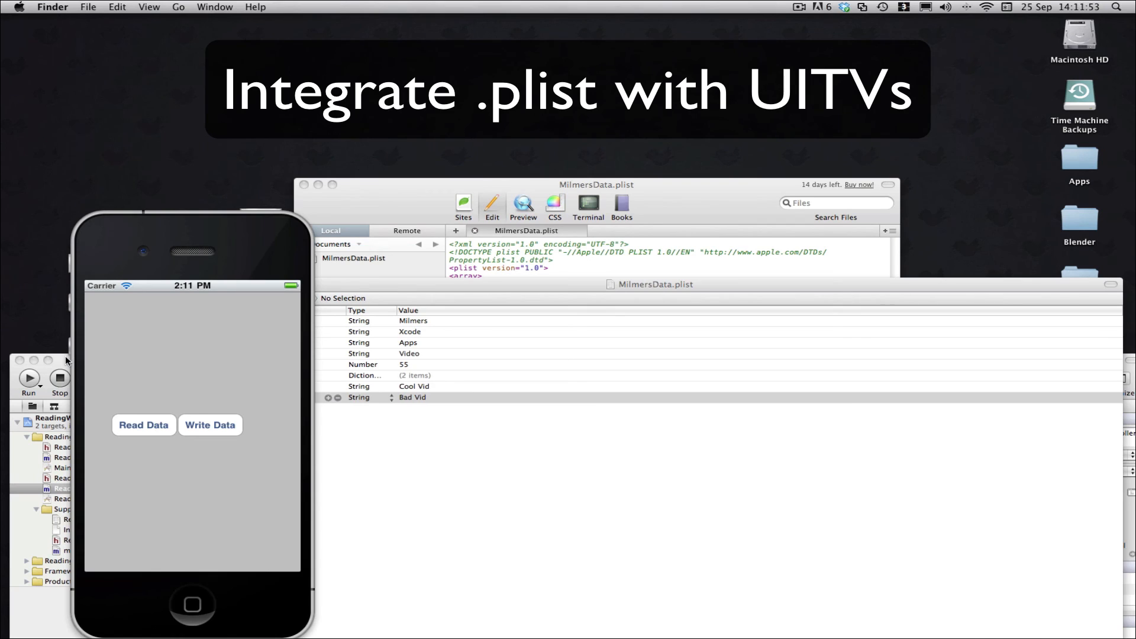